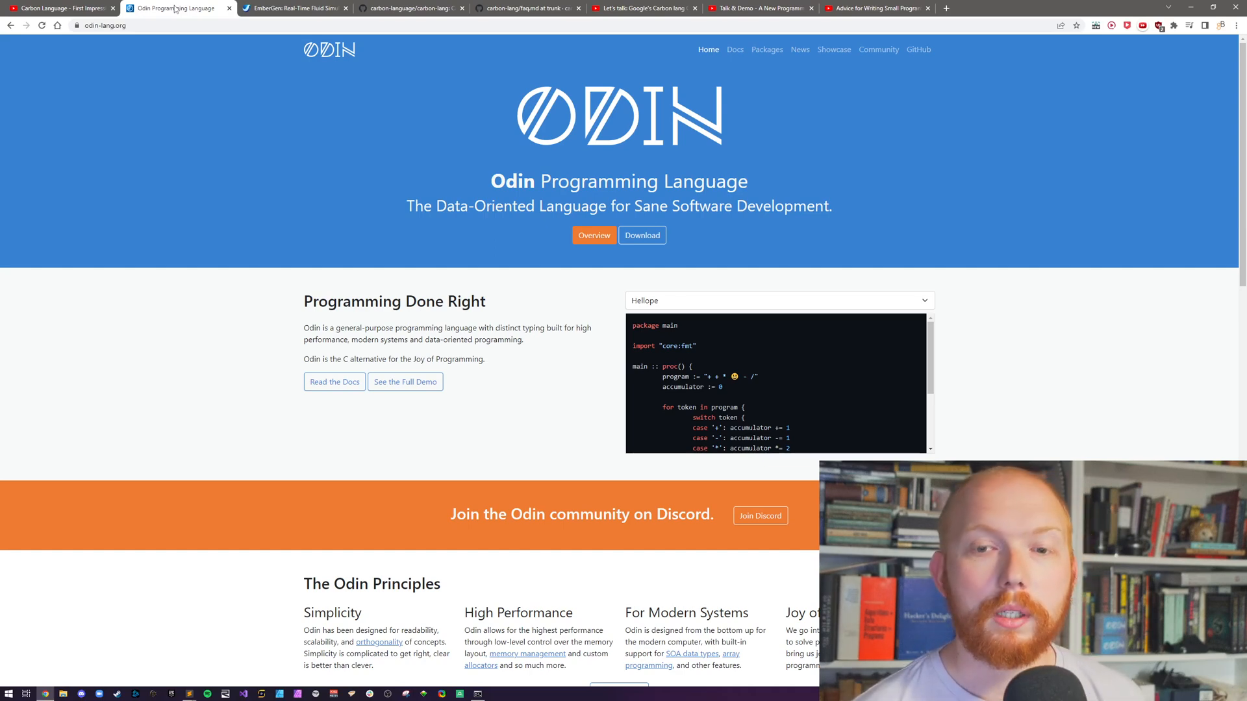
Scroll the Odin homepage down to its principles and 'Odin in Production' studio logos.
scroll(down, 3)
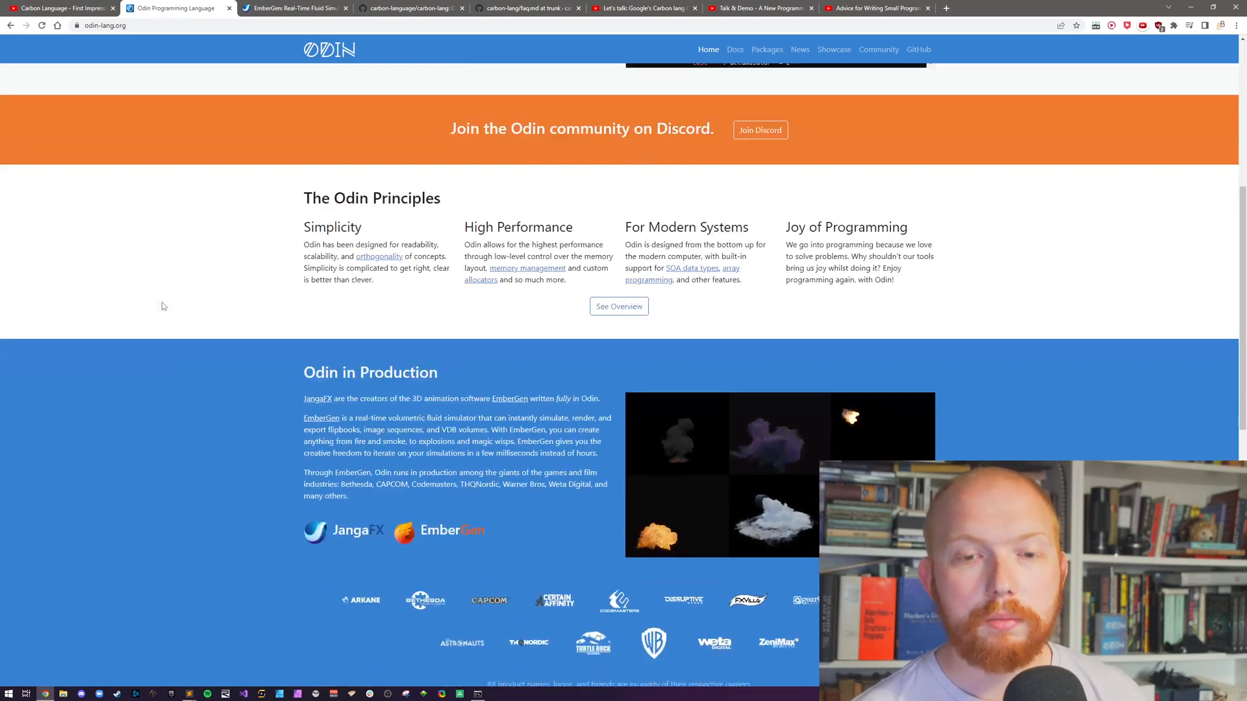
scroll(down, 3)
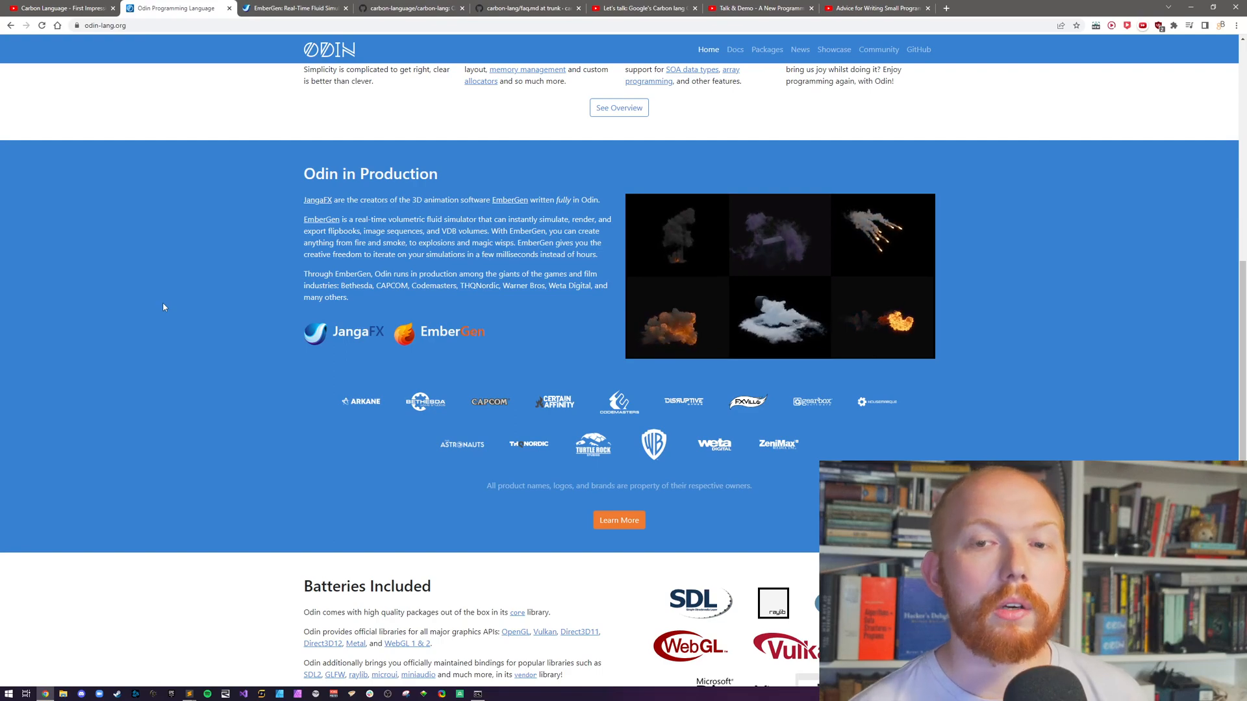
mouse_move(238, 47)
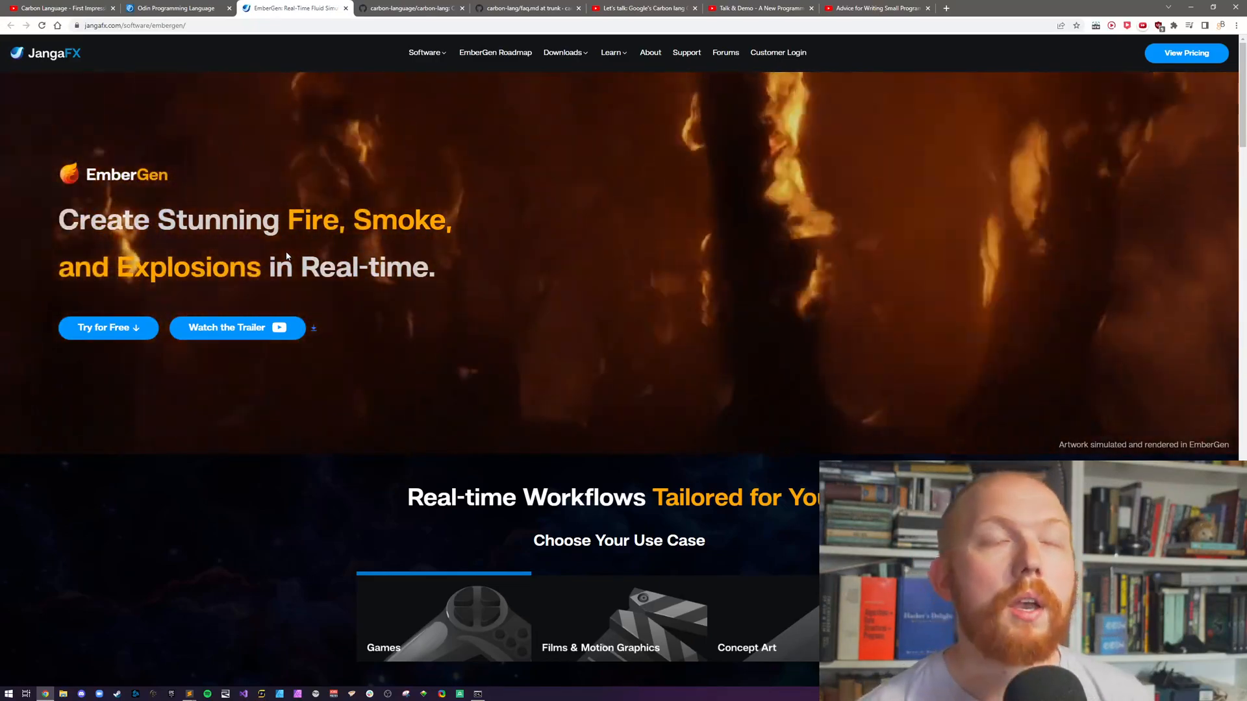
Scroll the EmberGen page through its feature sections and studio logo wall, then back up.
scroll(down, 3)
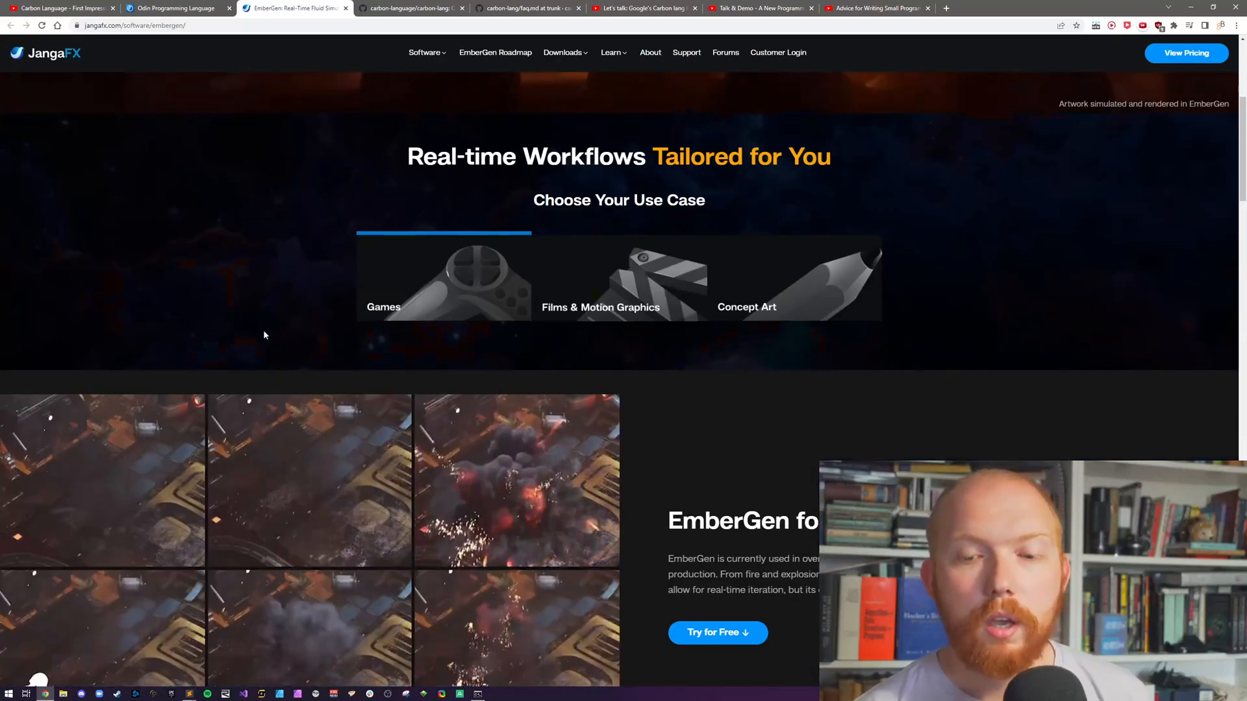
scroll(down, 3)
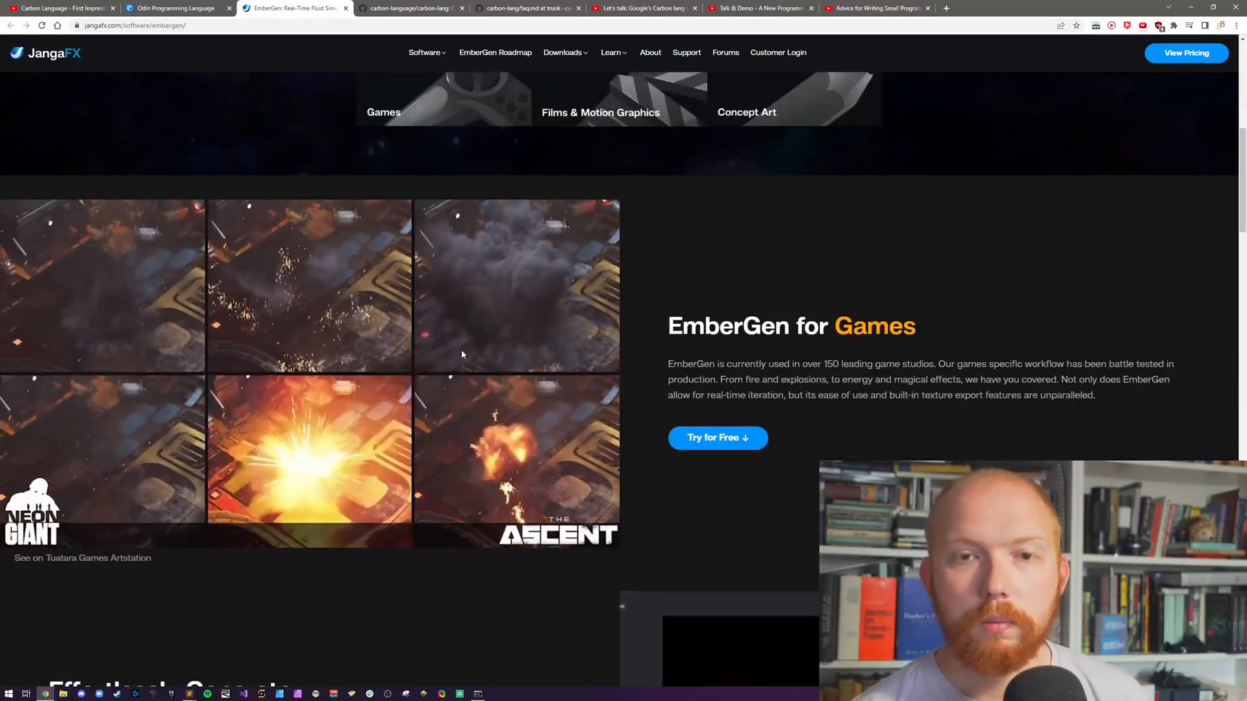
scroll(down, 3)
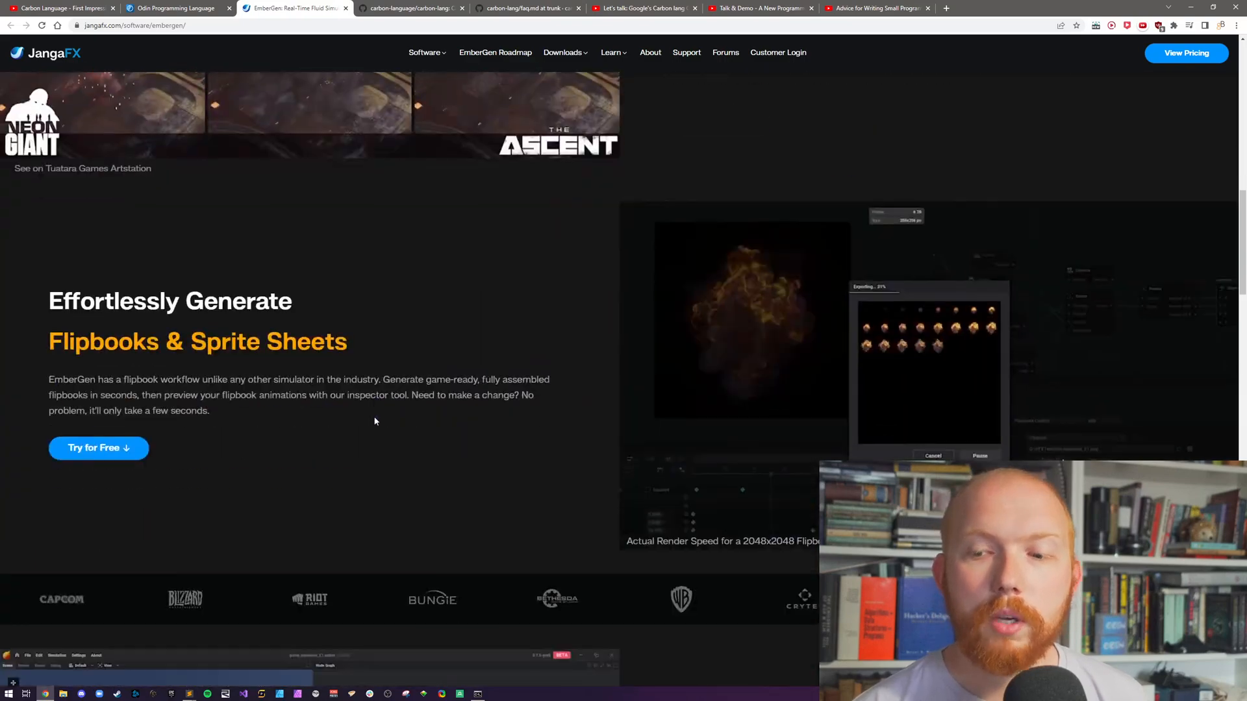
scroll(down, 3)
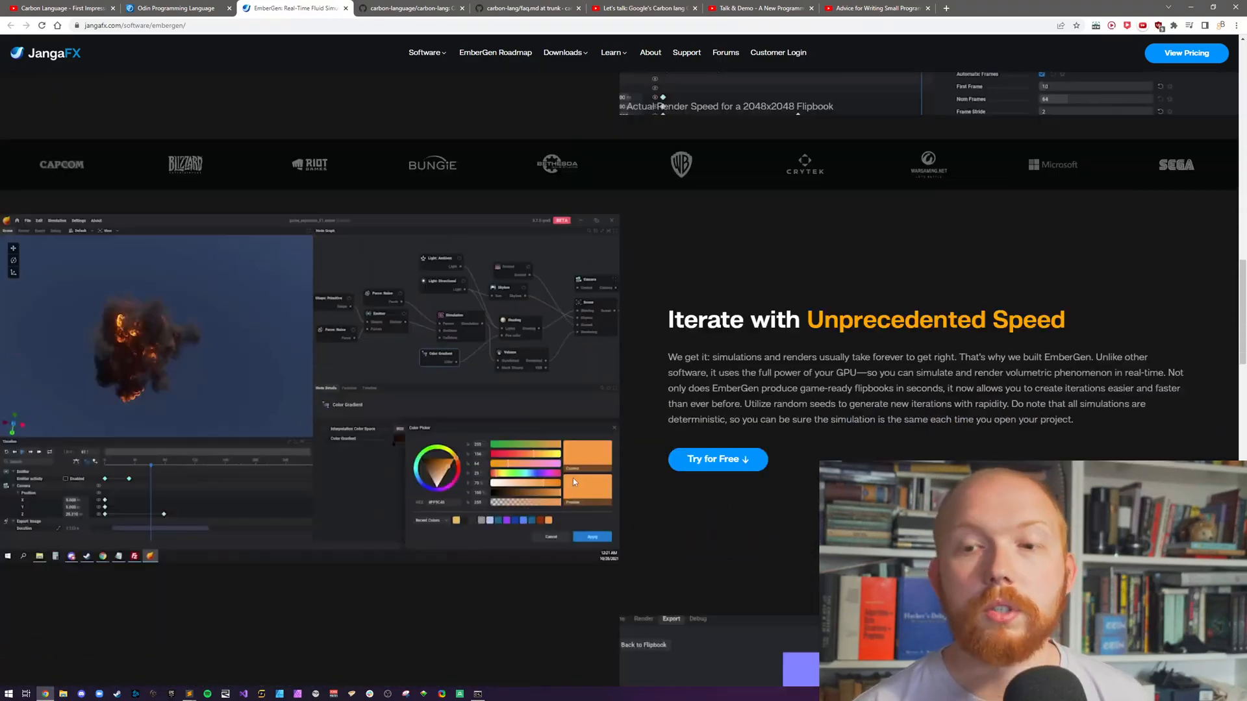
scroll(down, 3)
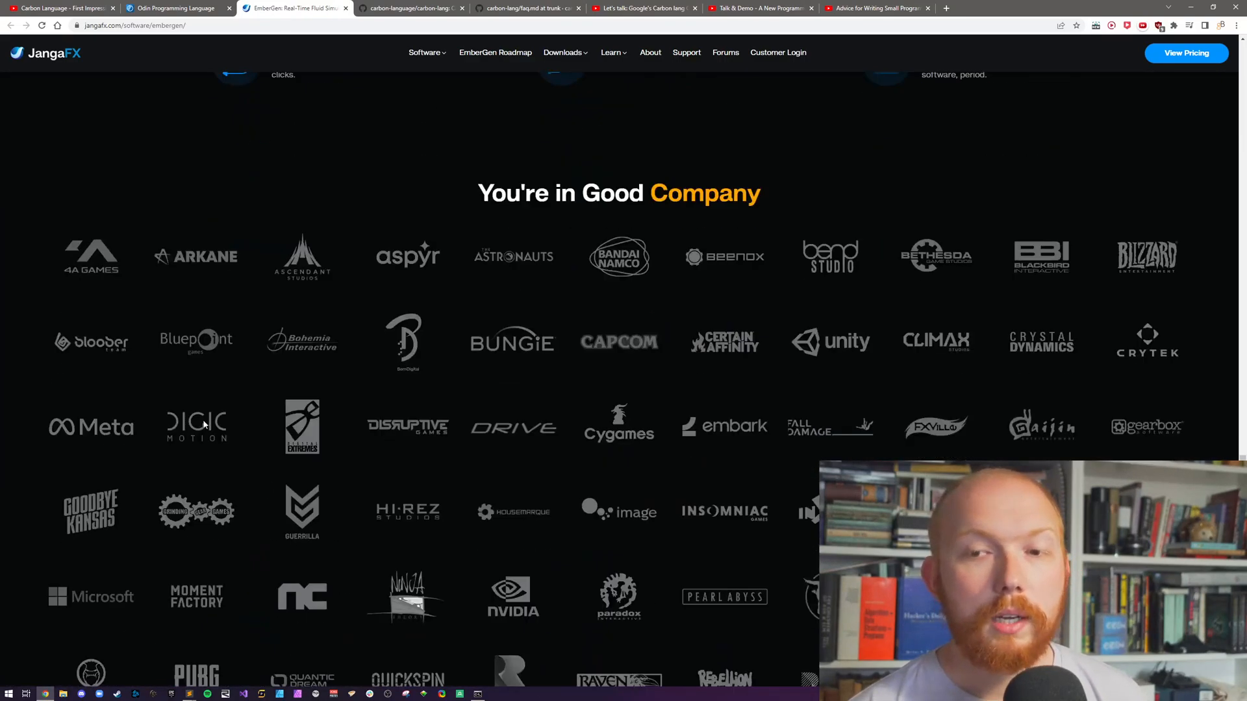
scroll(down, 3)
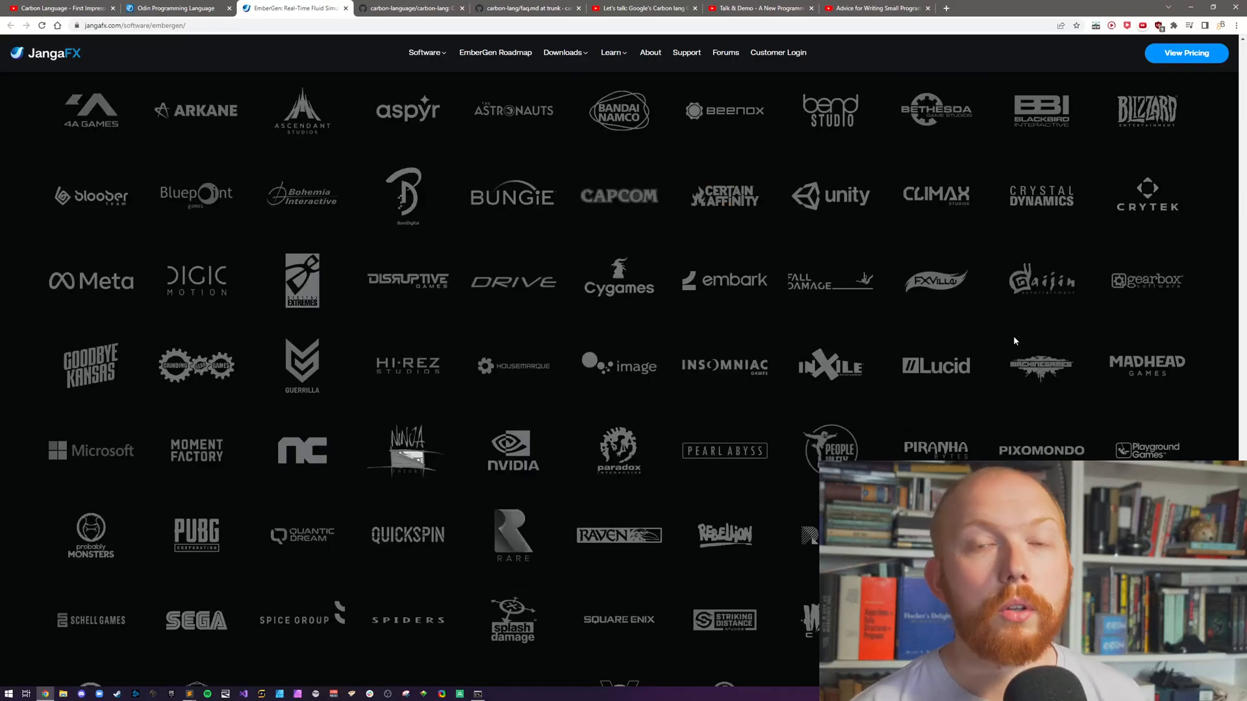
scroll(down, 3)
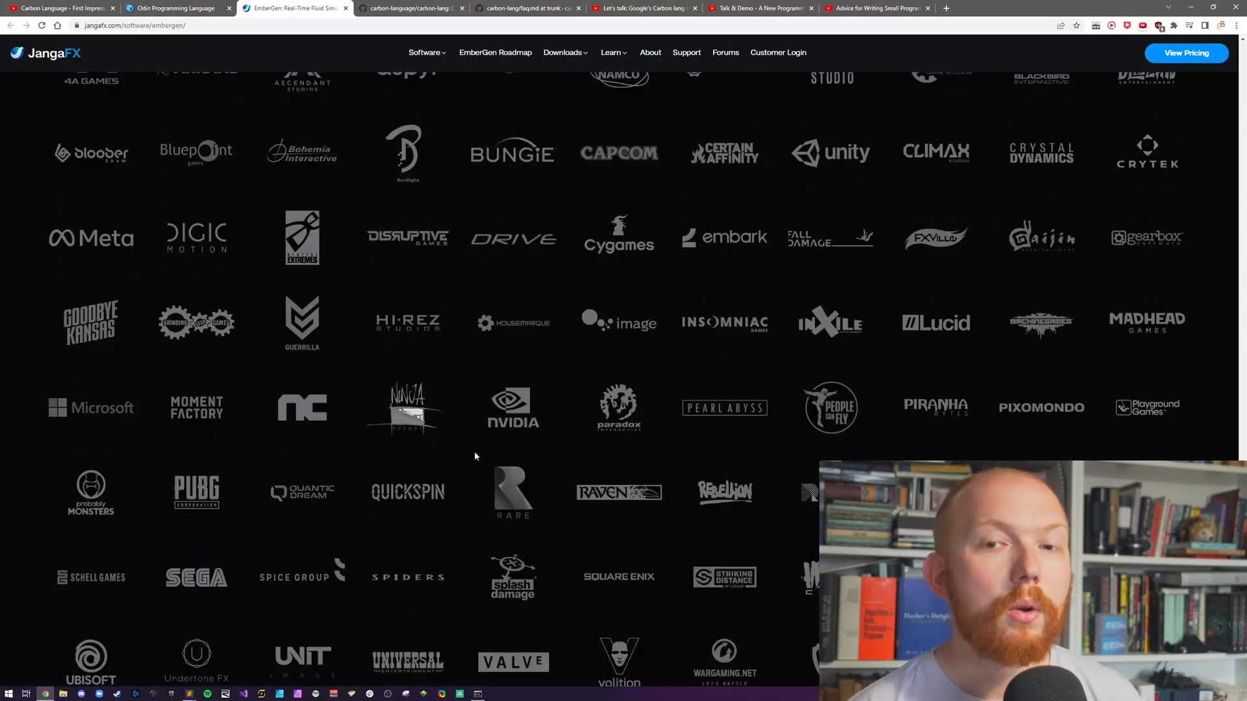
scroll(up, 3)
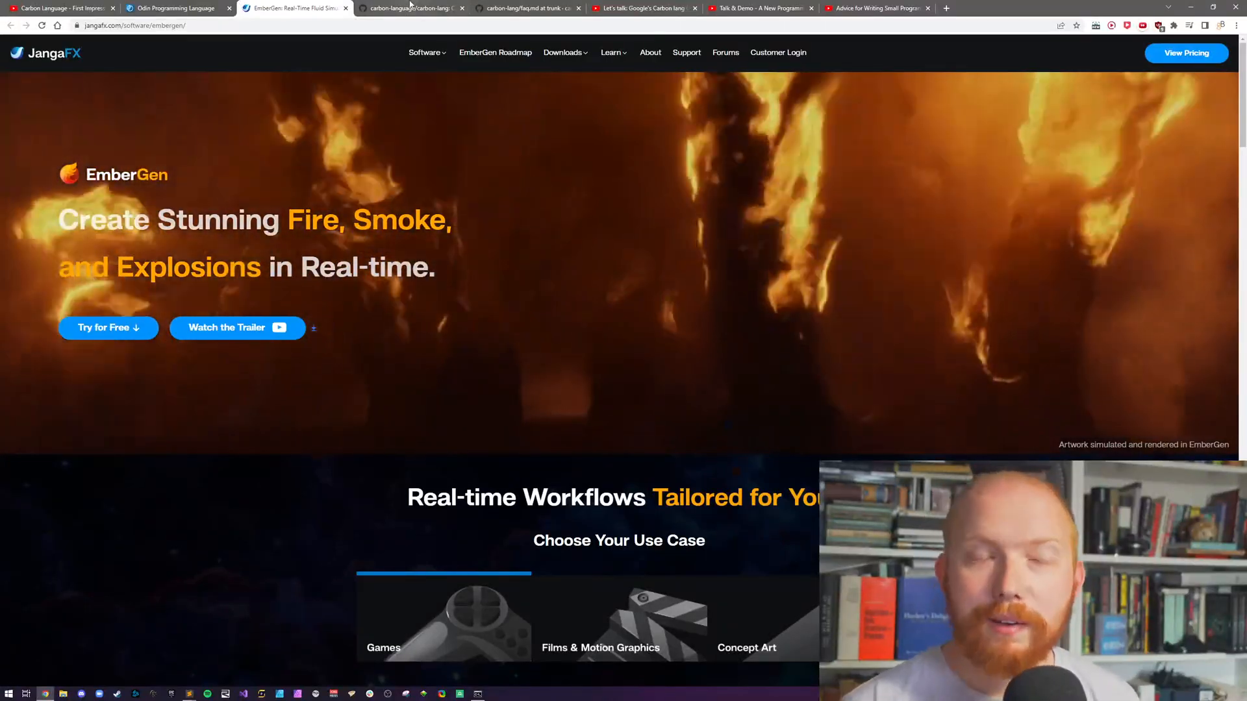
mouse_move(412, 8)
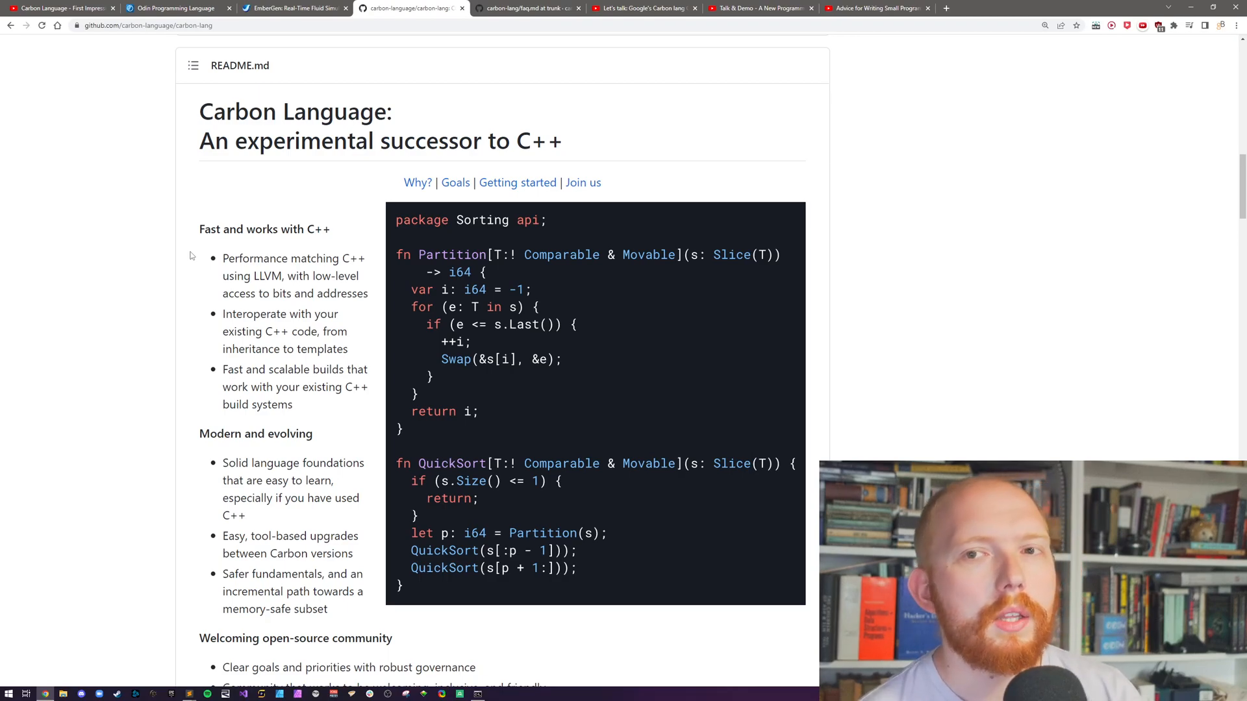
Switch to the Carbon faq.md and scroll through it, ending at 'Why not Rust?'.
click(525, 8)
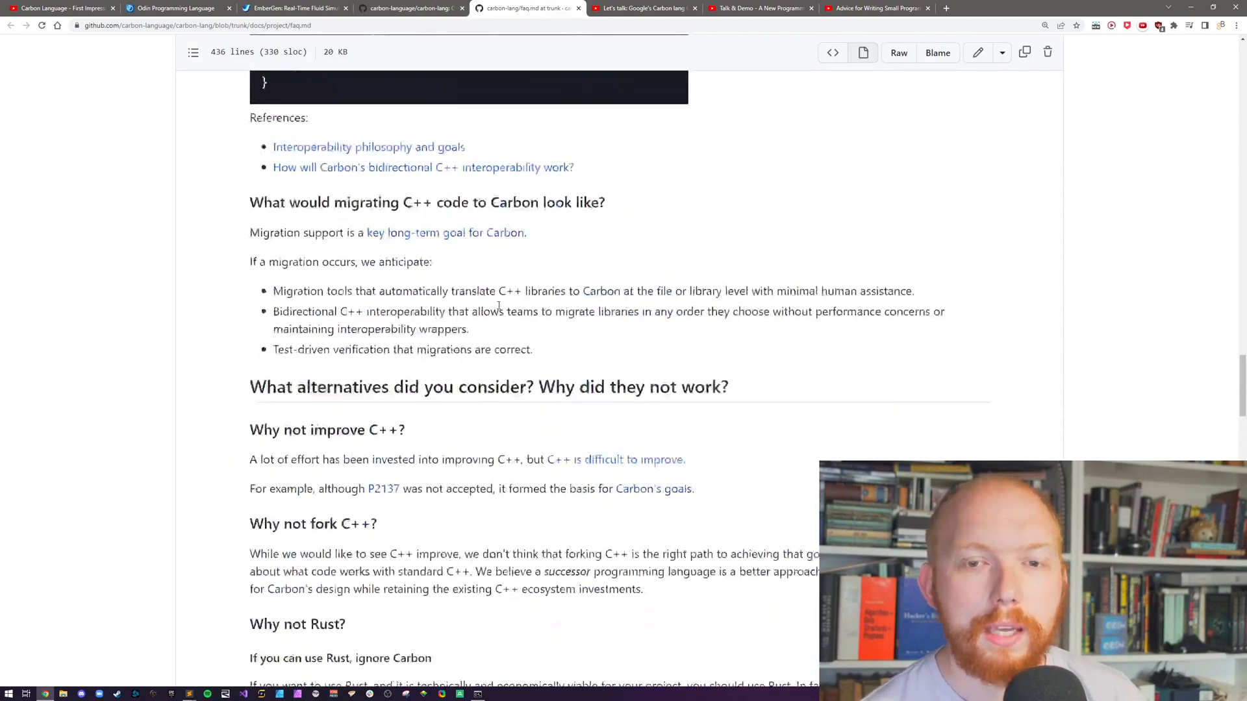
scroll(down, 3)
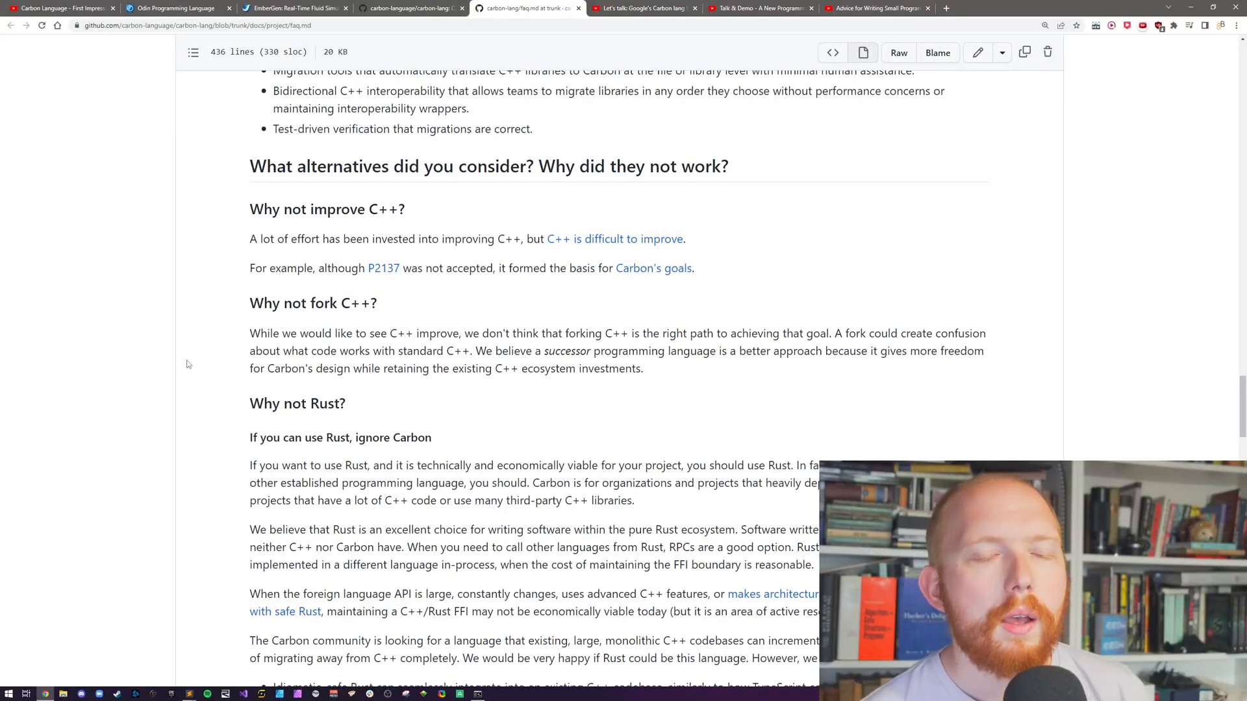
mouse_move(405, 216)
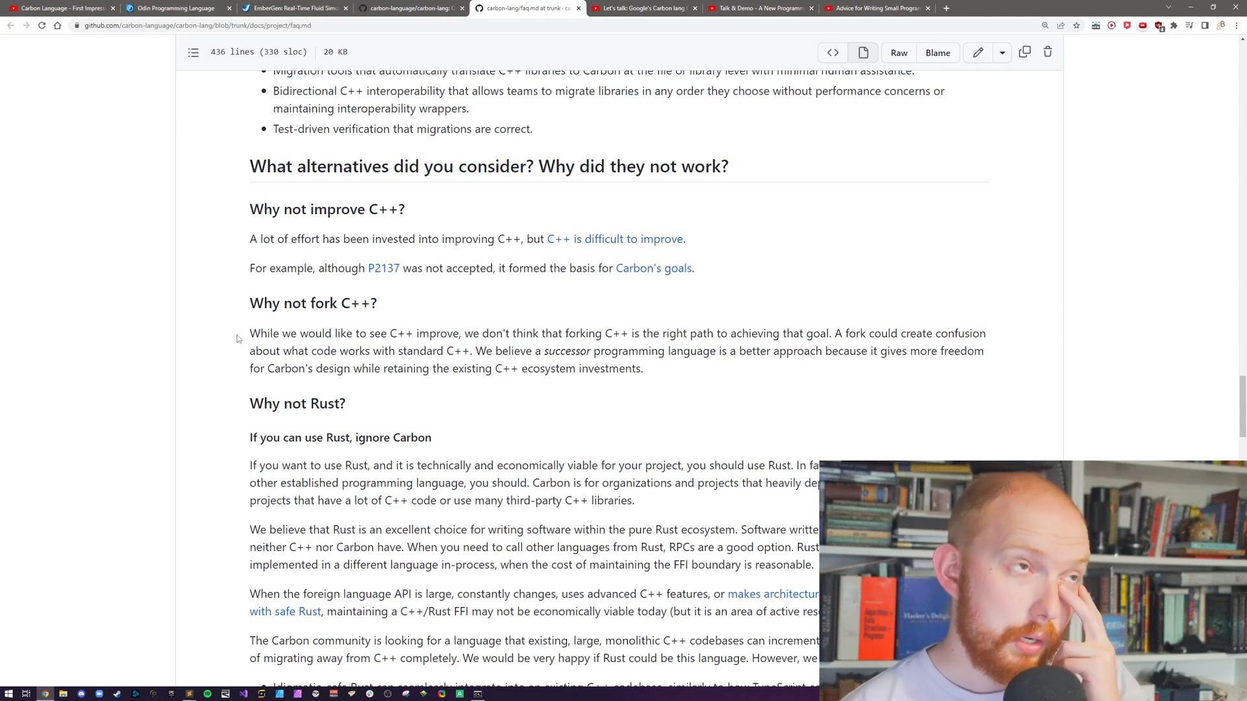
mouse_move(198, 345)
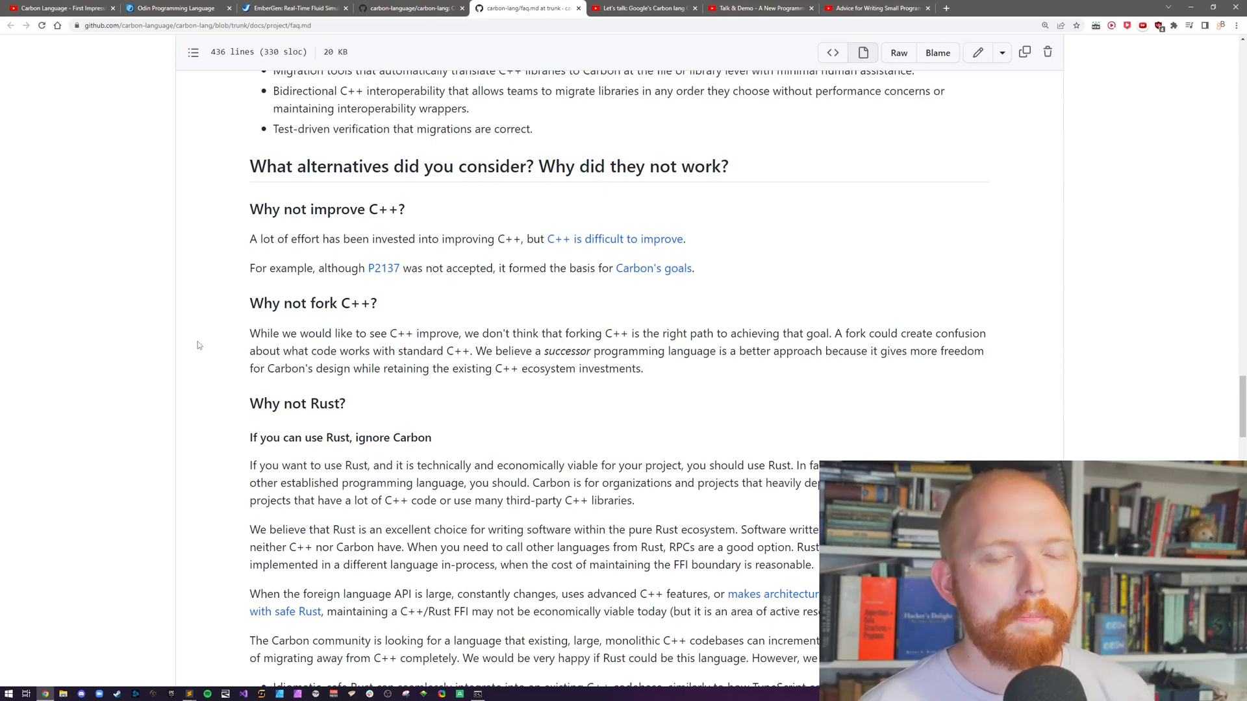
scroll(down, 3)
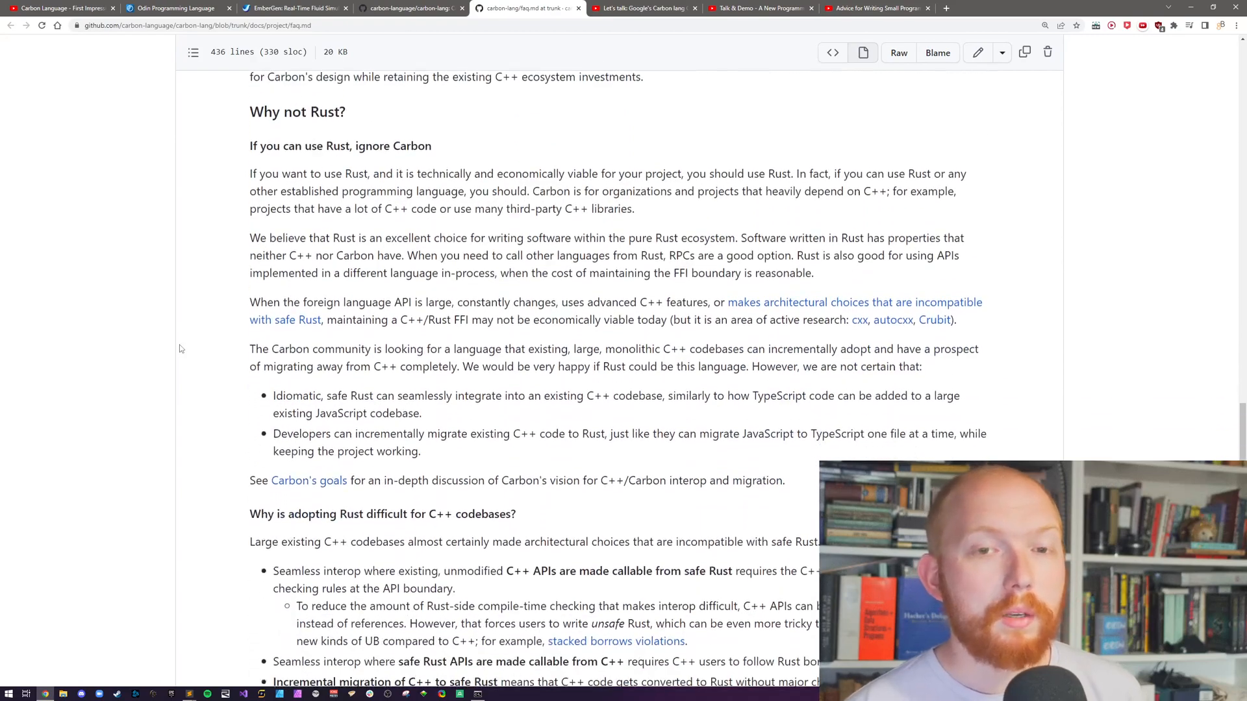
scroll(down, 3)
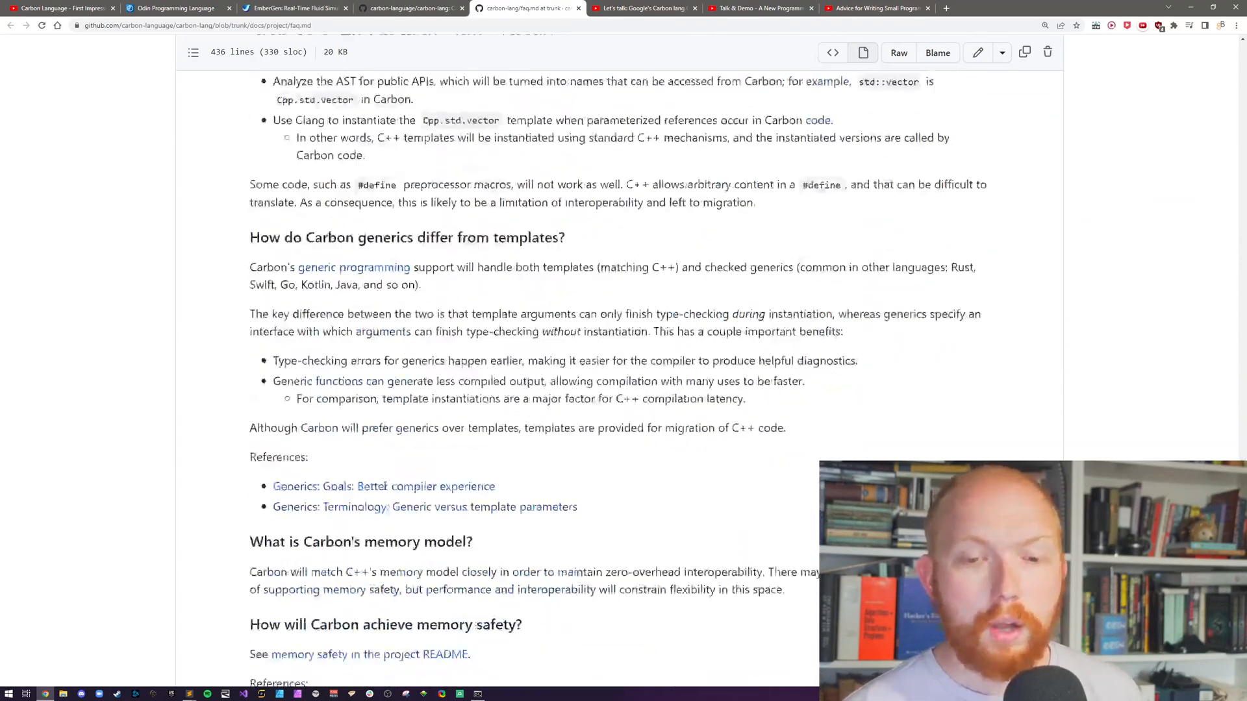
scroll(up, 3)
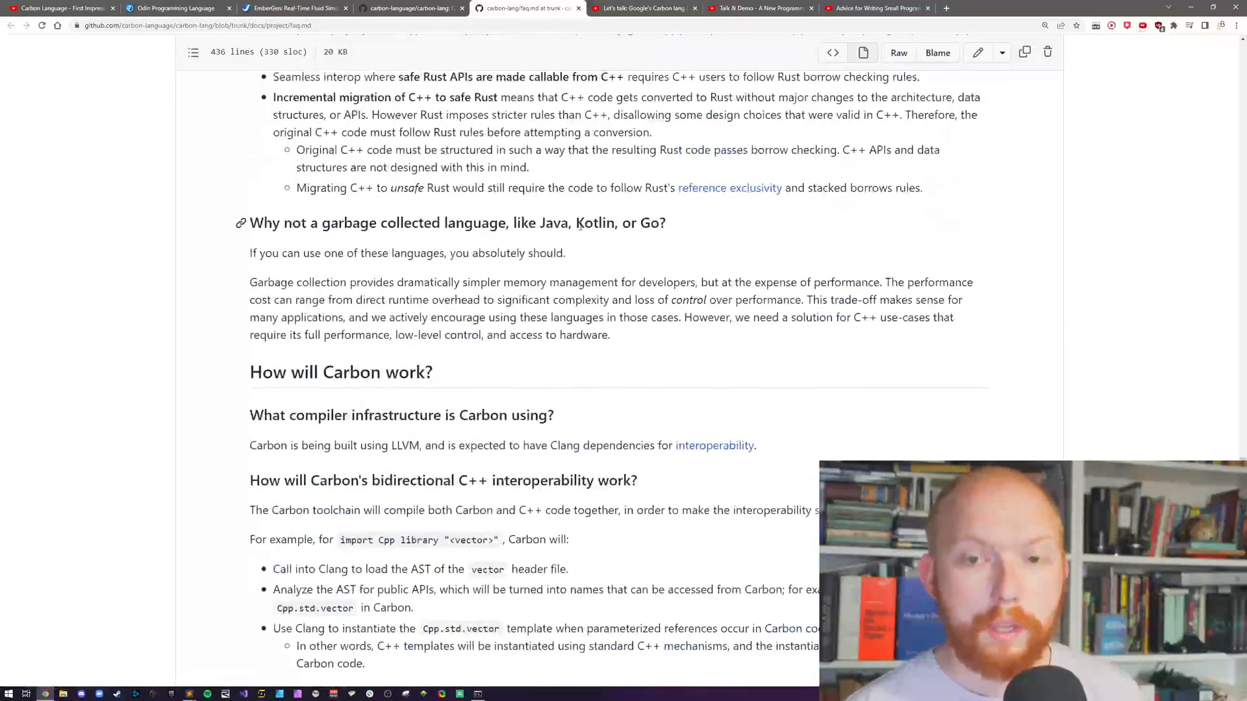
scroll(up, 3)
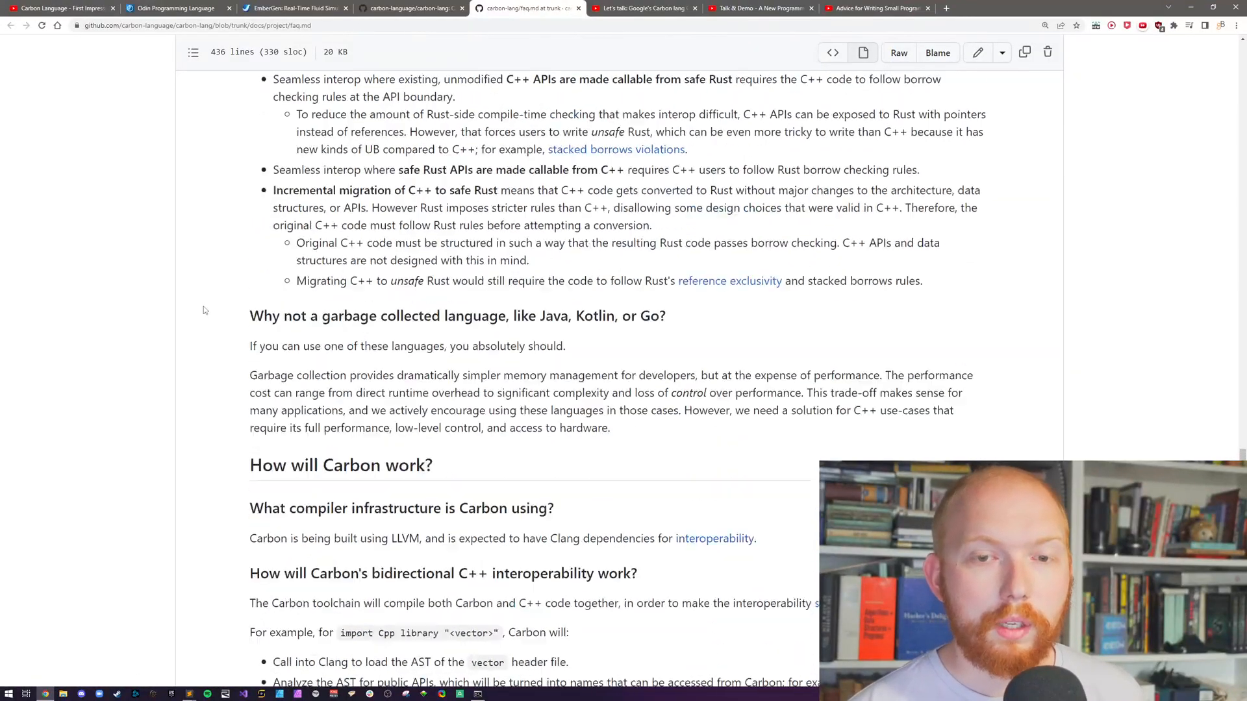
scroll(up, 3)
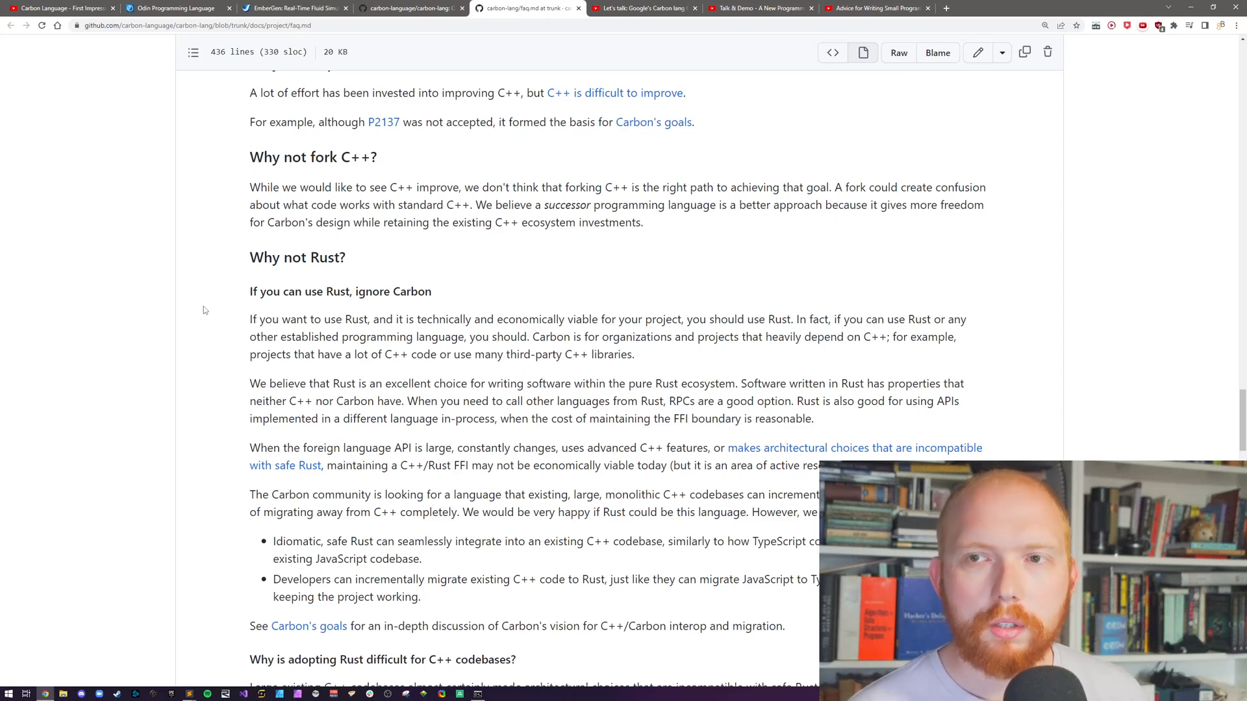
Switch to the 'Let's talk: Google's Carbon lang' video and scroll its description down and up.
click(640, 7)
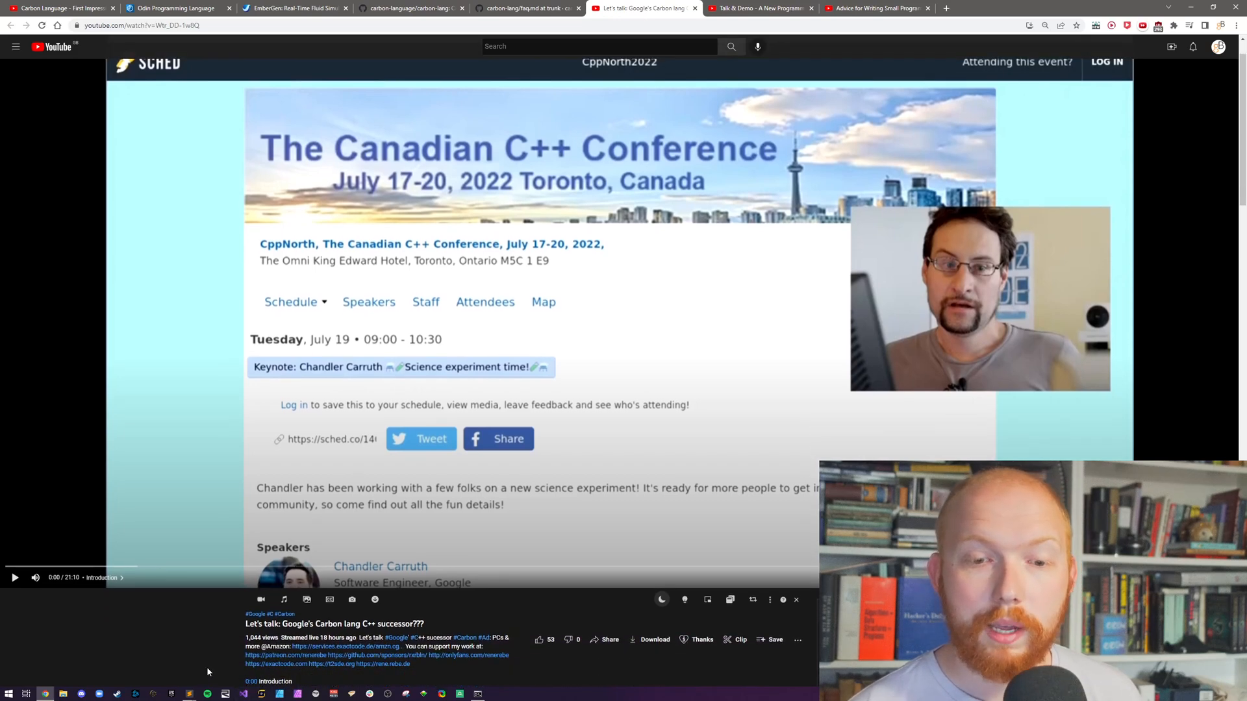
scroll(down, 3)
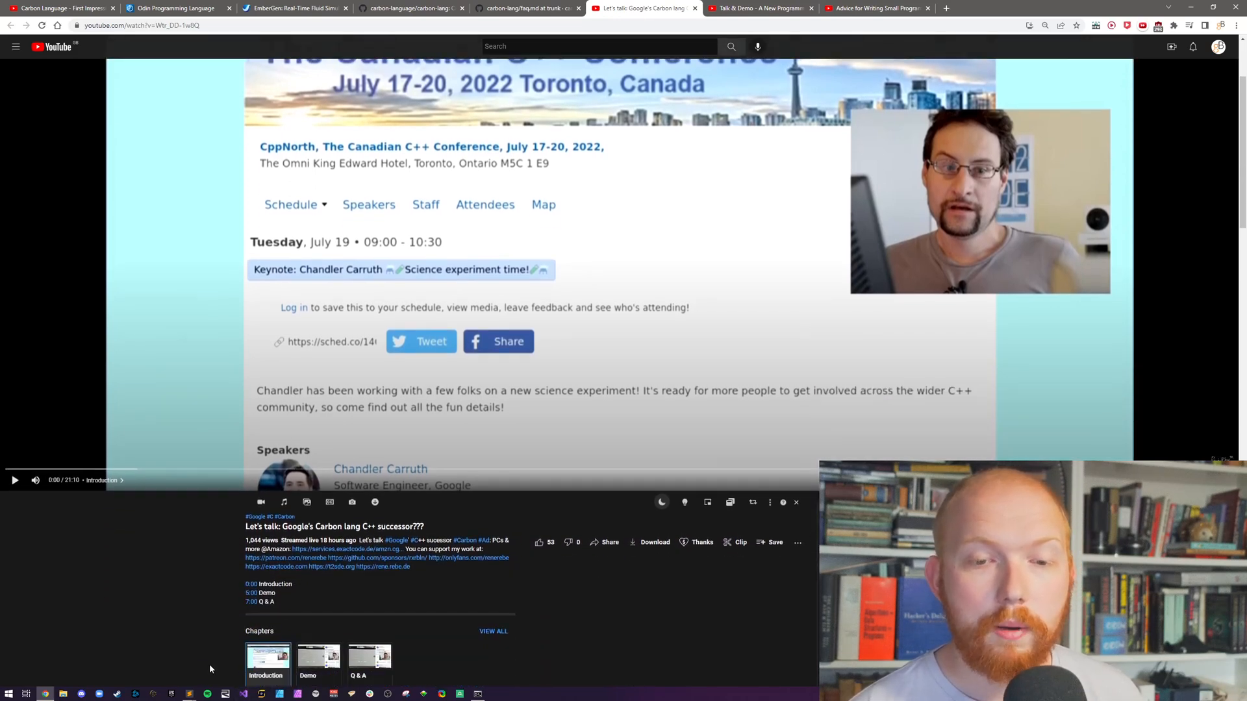
scroll(up, 3)
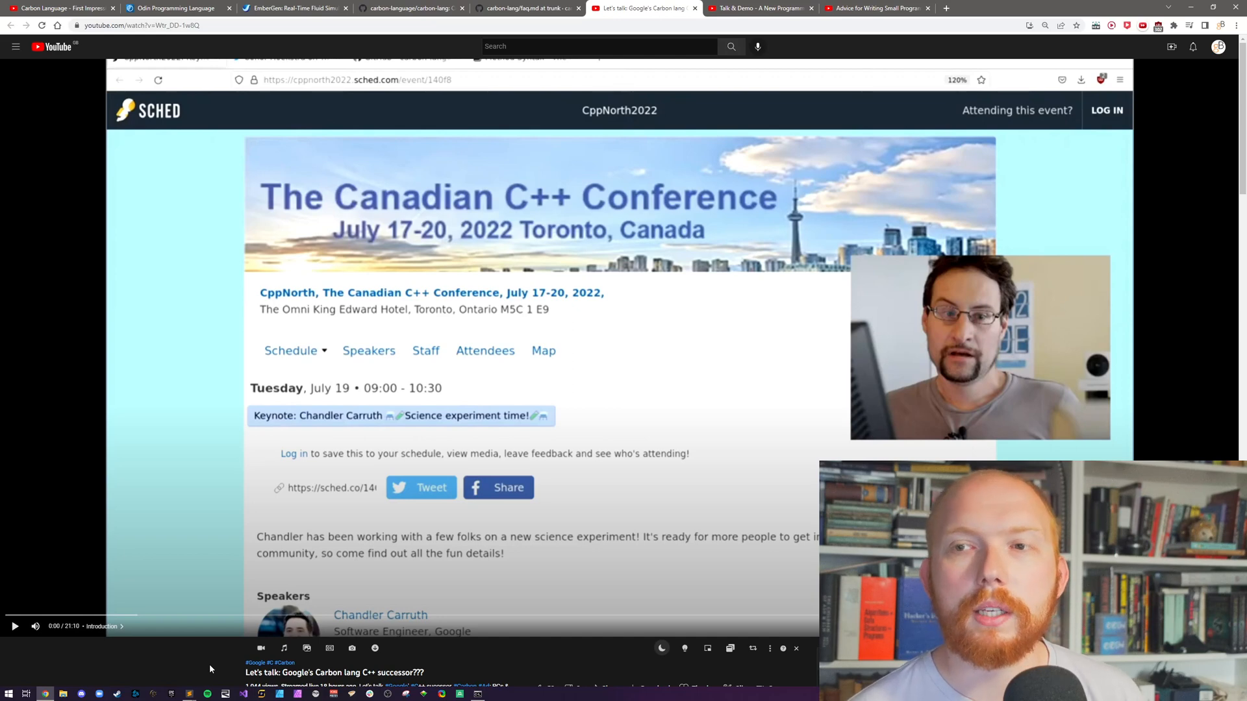
Switch to the 'Advice for Writing Small Programs in C' YouTube tab.
click(755, 8)
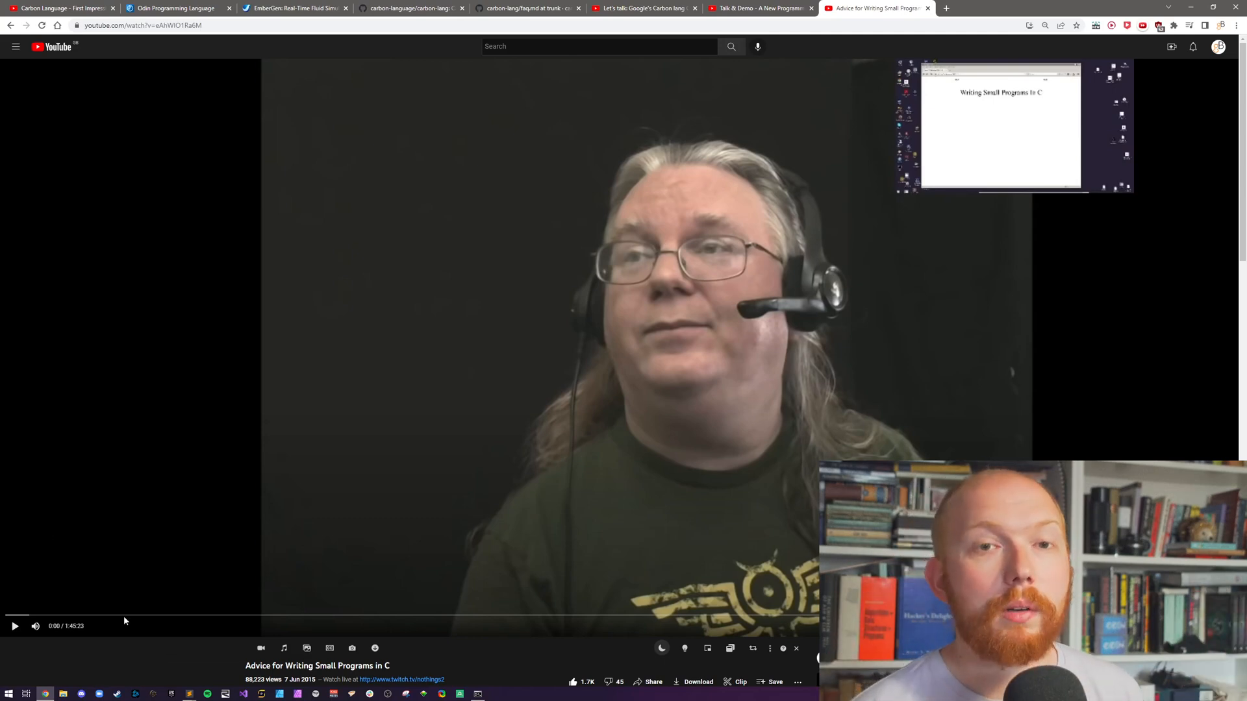
Switch to the Odin Programming Language homepage tab.
click(173, 8)
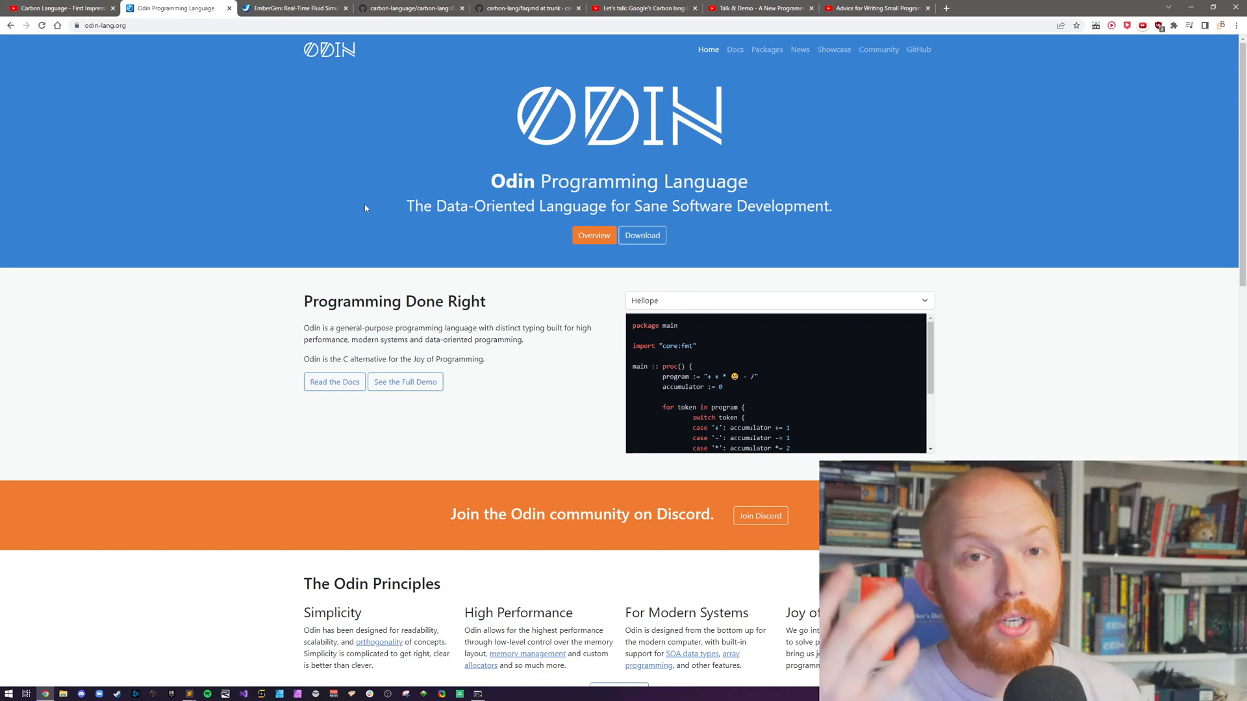
mouse_move(306, 210)
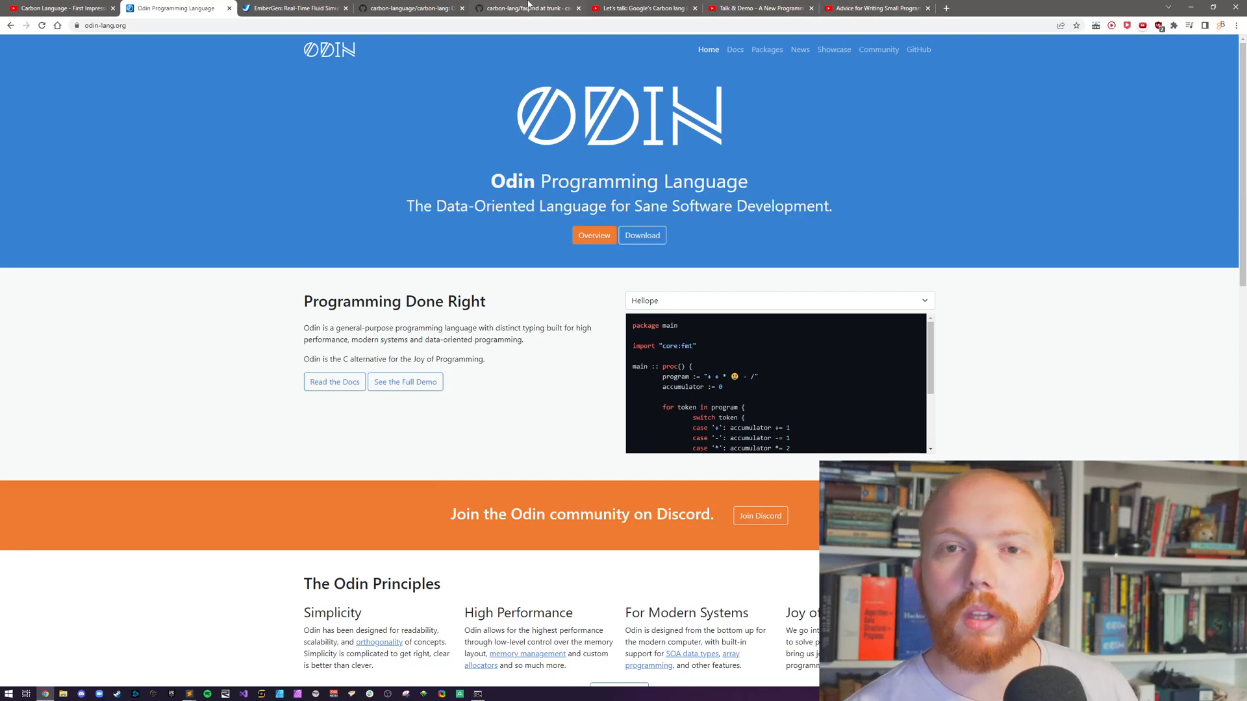
Visit the Carbon FAQ tab, then return to the 'Let's talk: Google's Carbon lang' video.
click(525, 8)
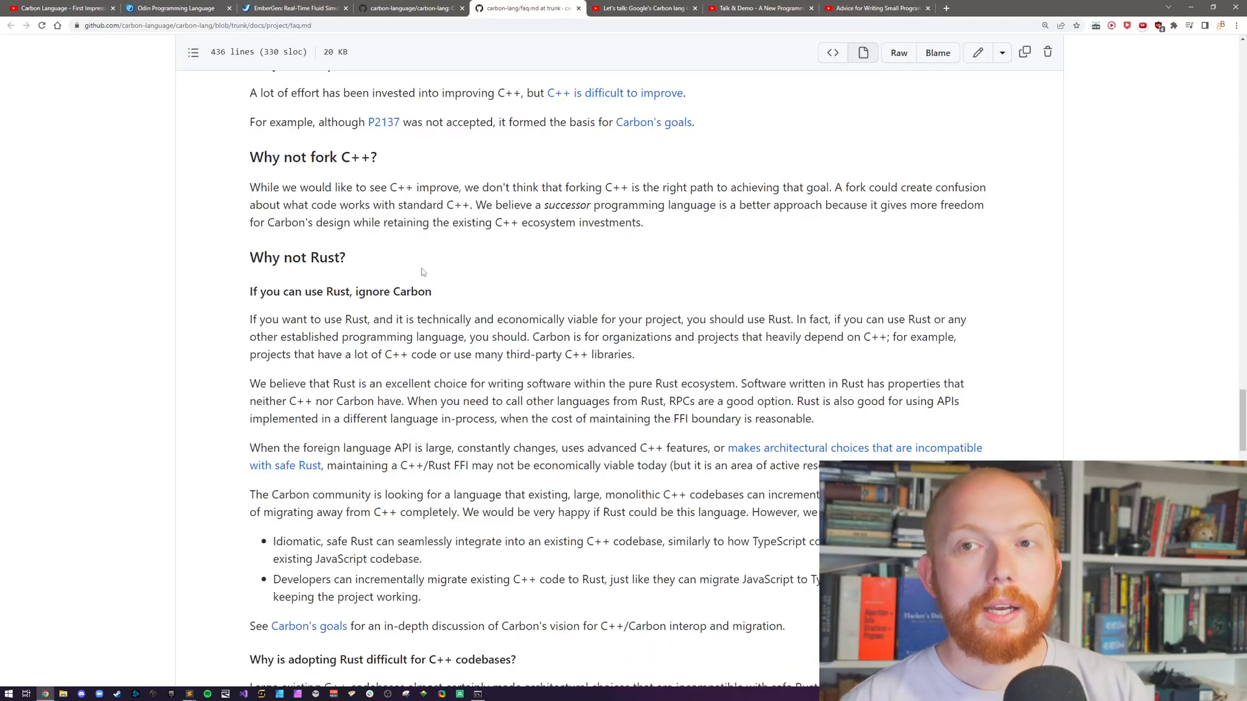
click(640, 7)
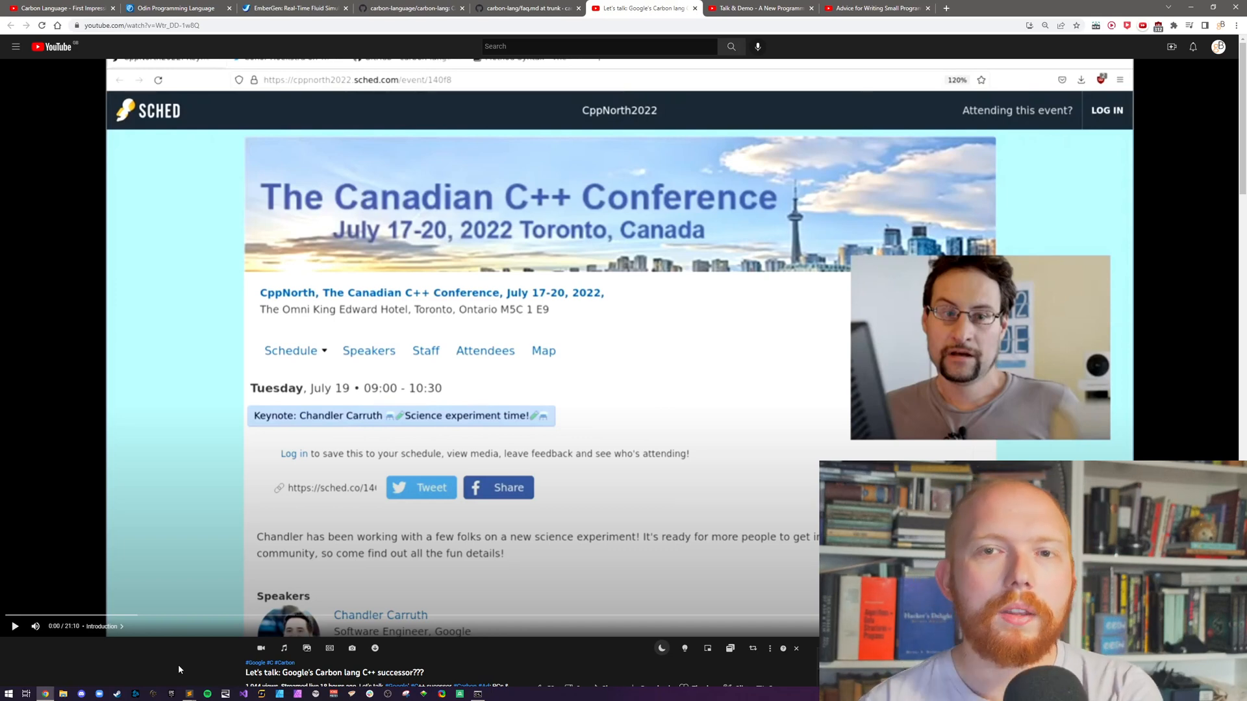
Read the Carbon Language README, then return to the faq.md tab.
click(411, 8)
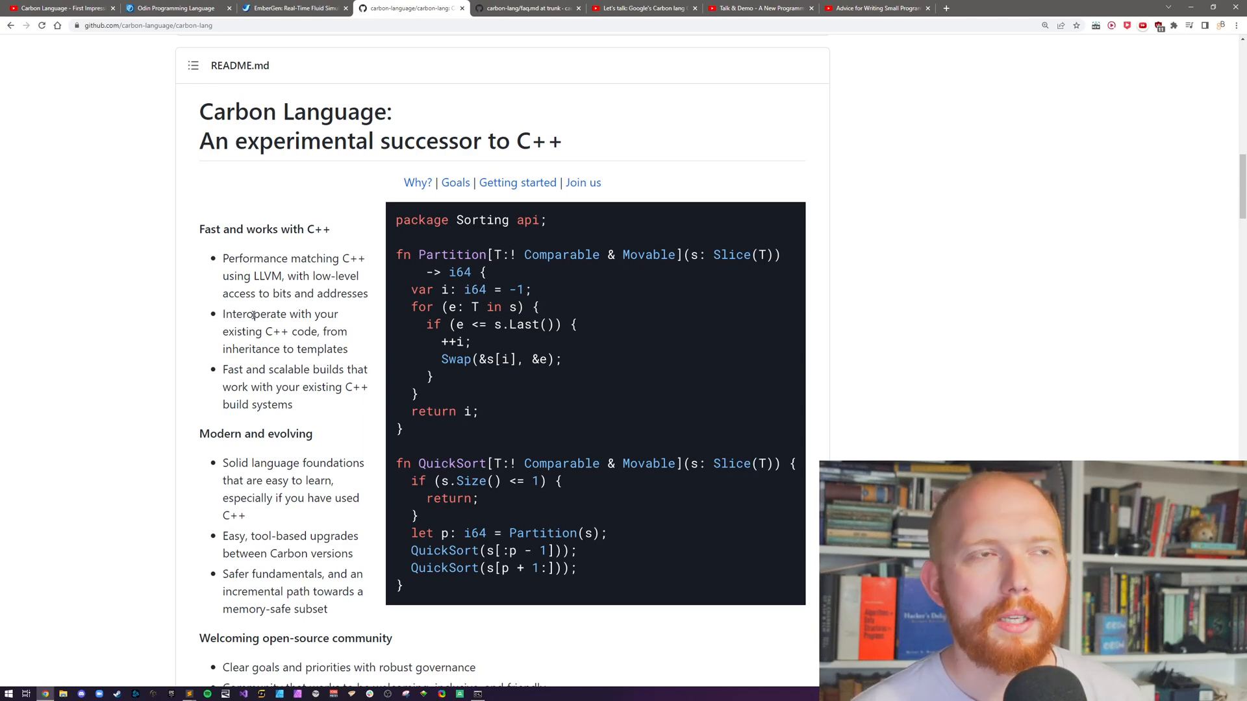
mouse_move(398, 279)
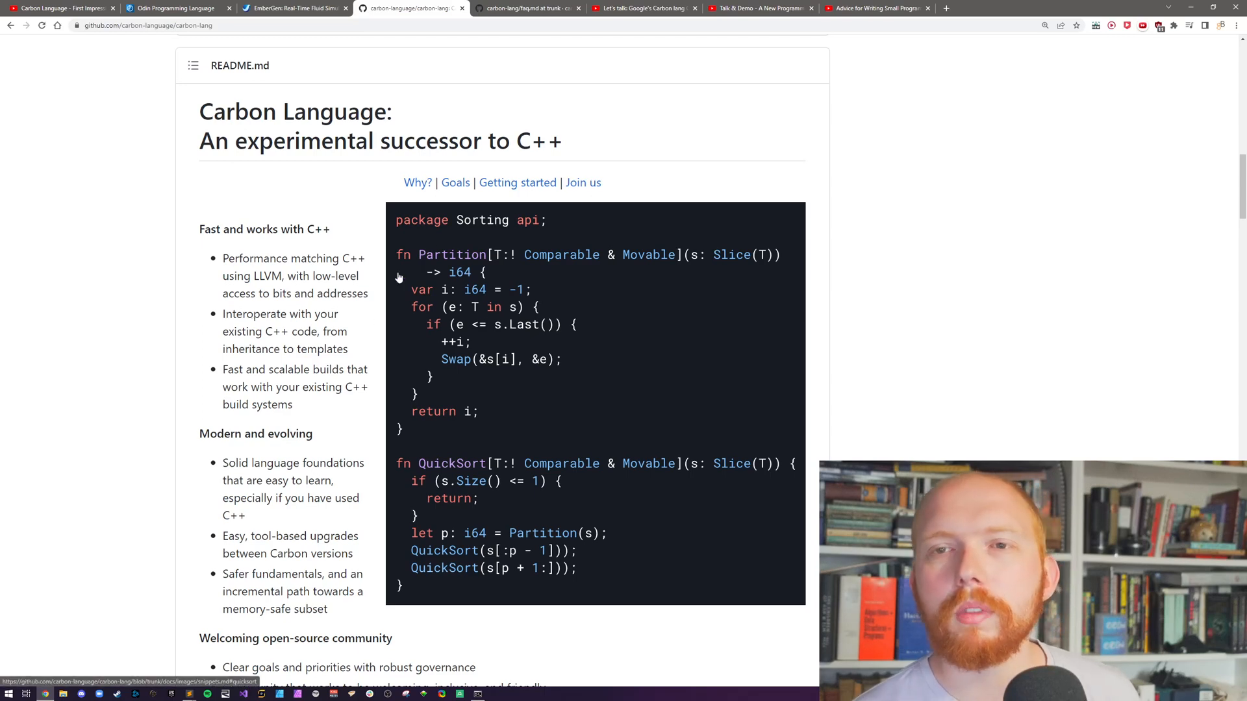
click(524, 8)
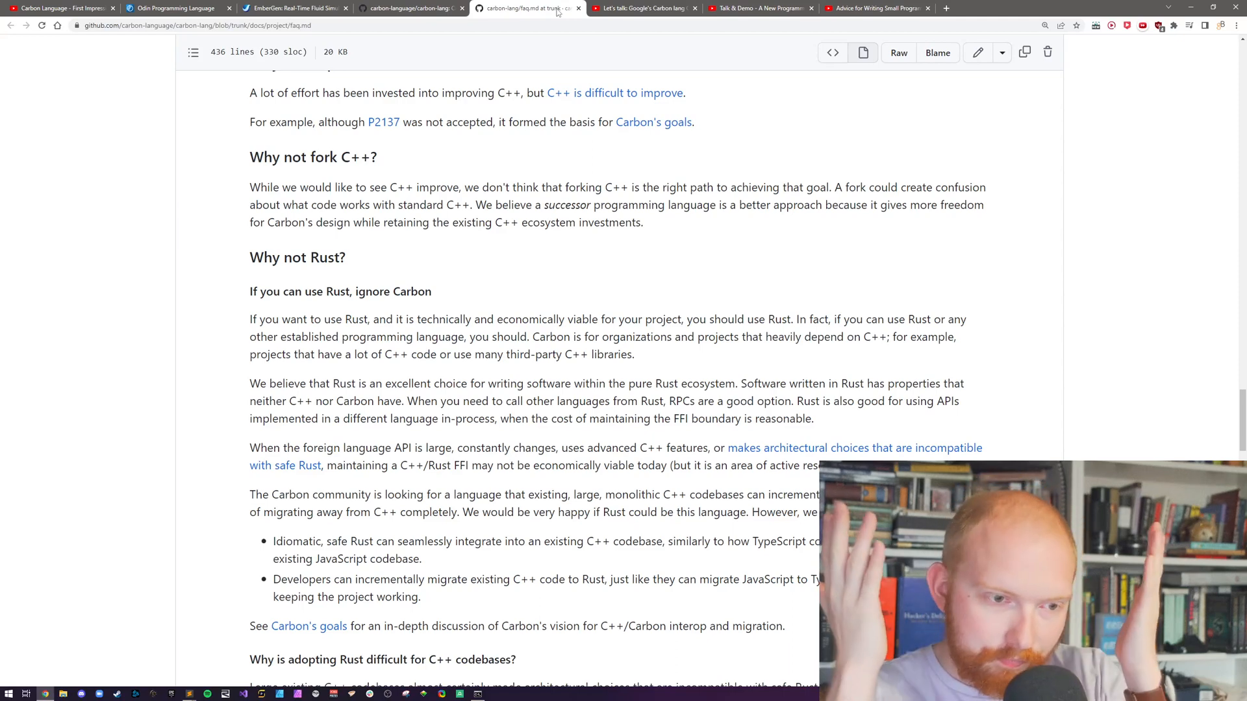
Scroll the Carbon FAQ to its end: licensing, open source, CLA and infrastructure funding.
scroll(down, 3)
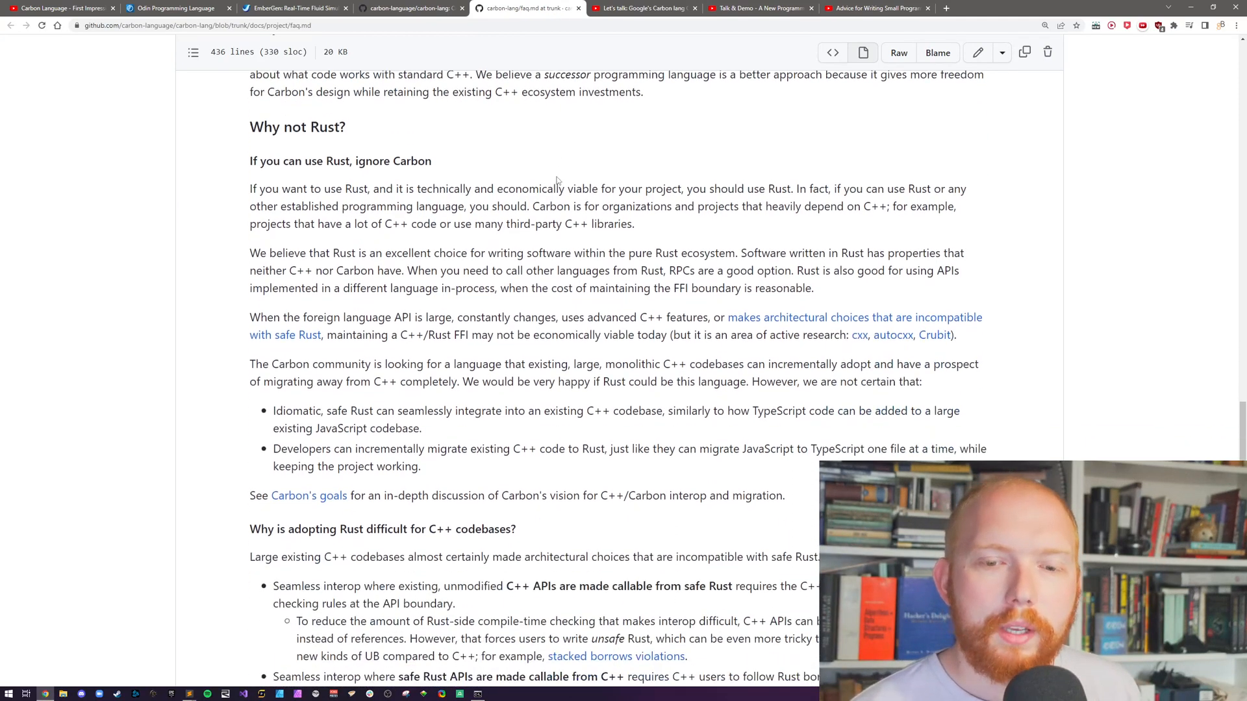
scroll(down, 3)
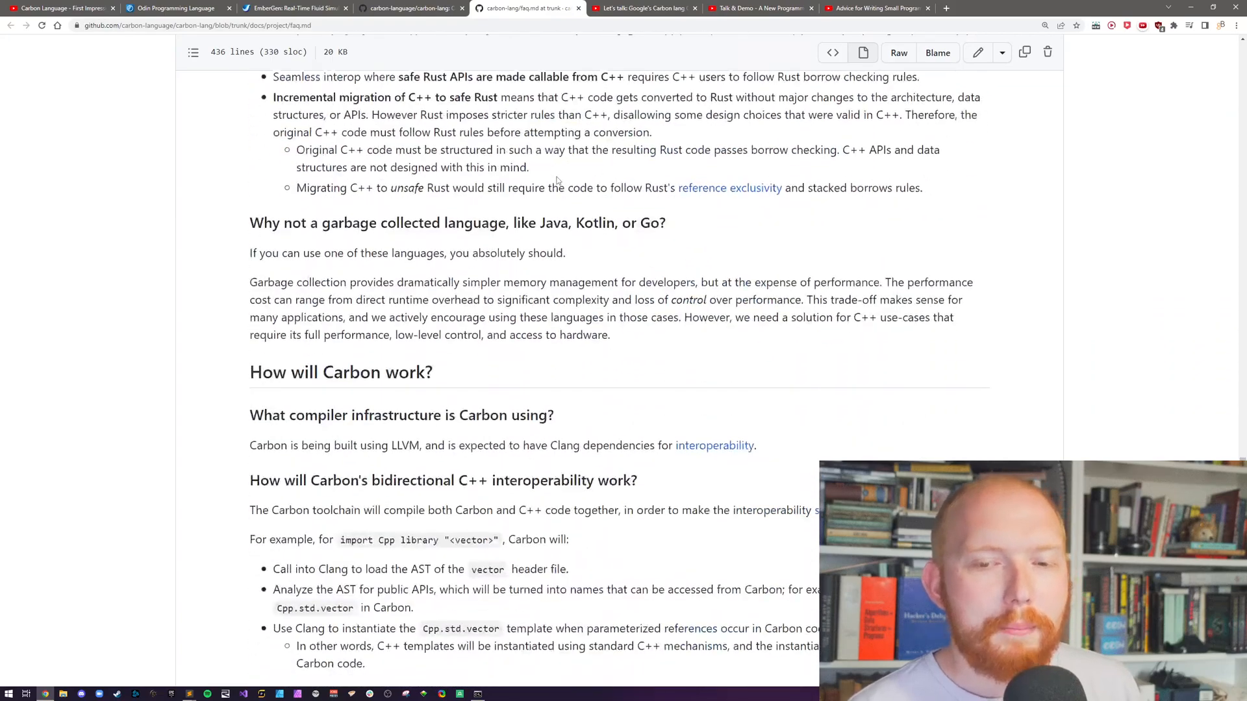
scroll(down, 3)
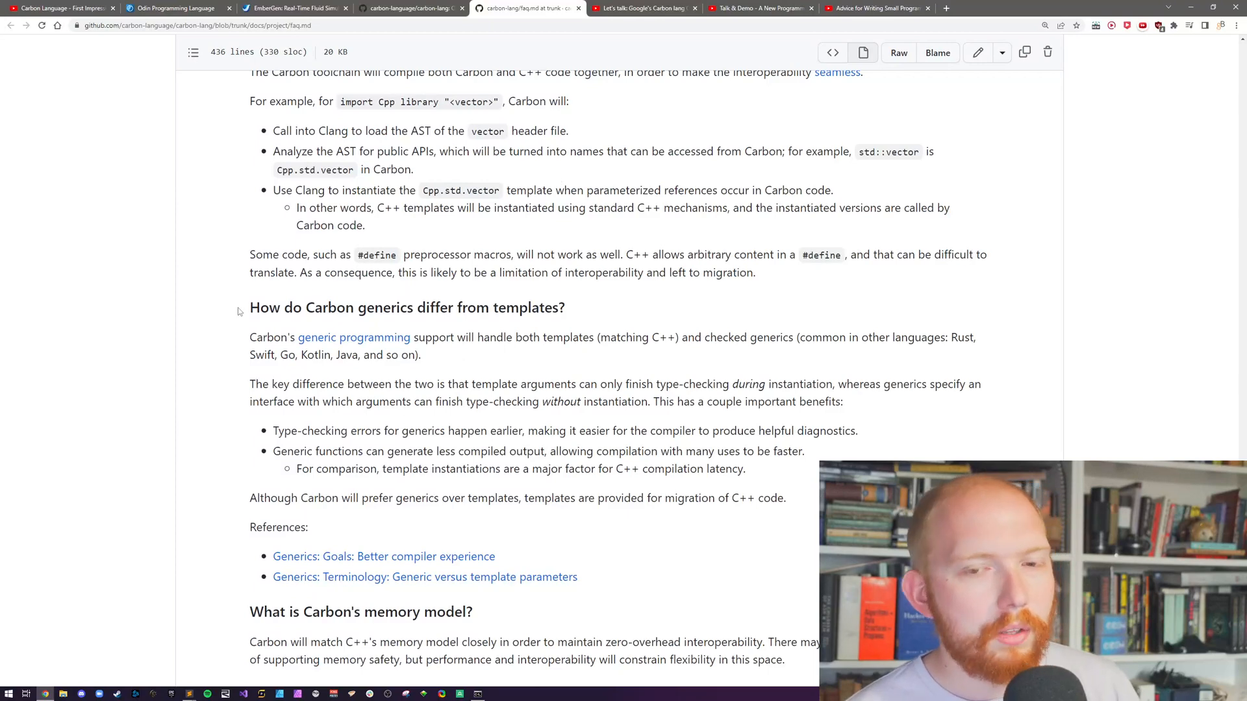
mouse_move(156, 338)
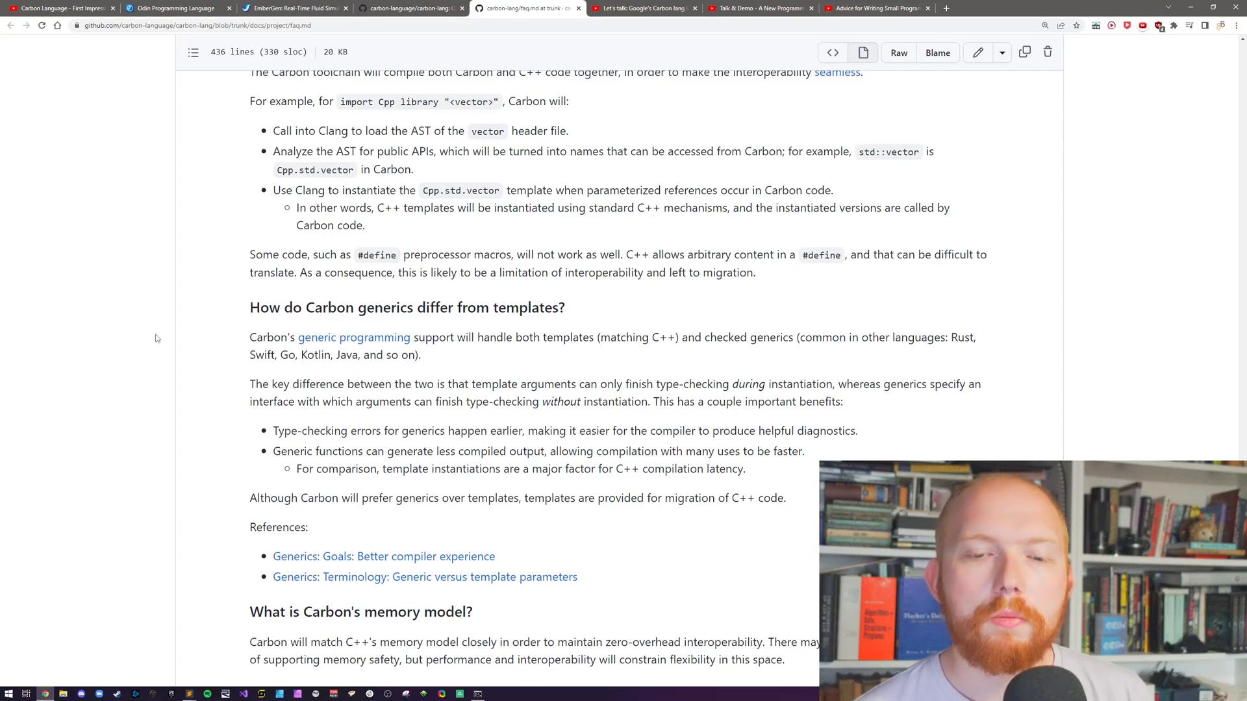
scroll(down, 3)
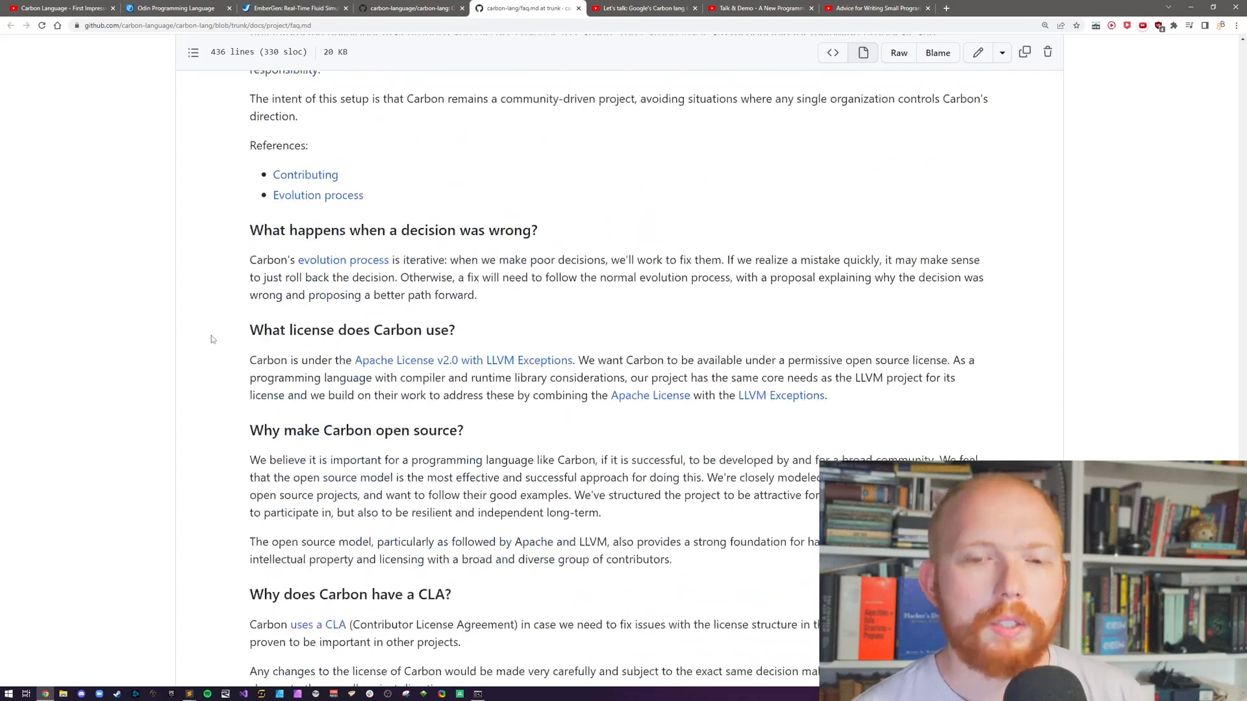
scroll(down, 3)
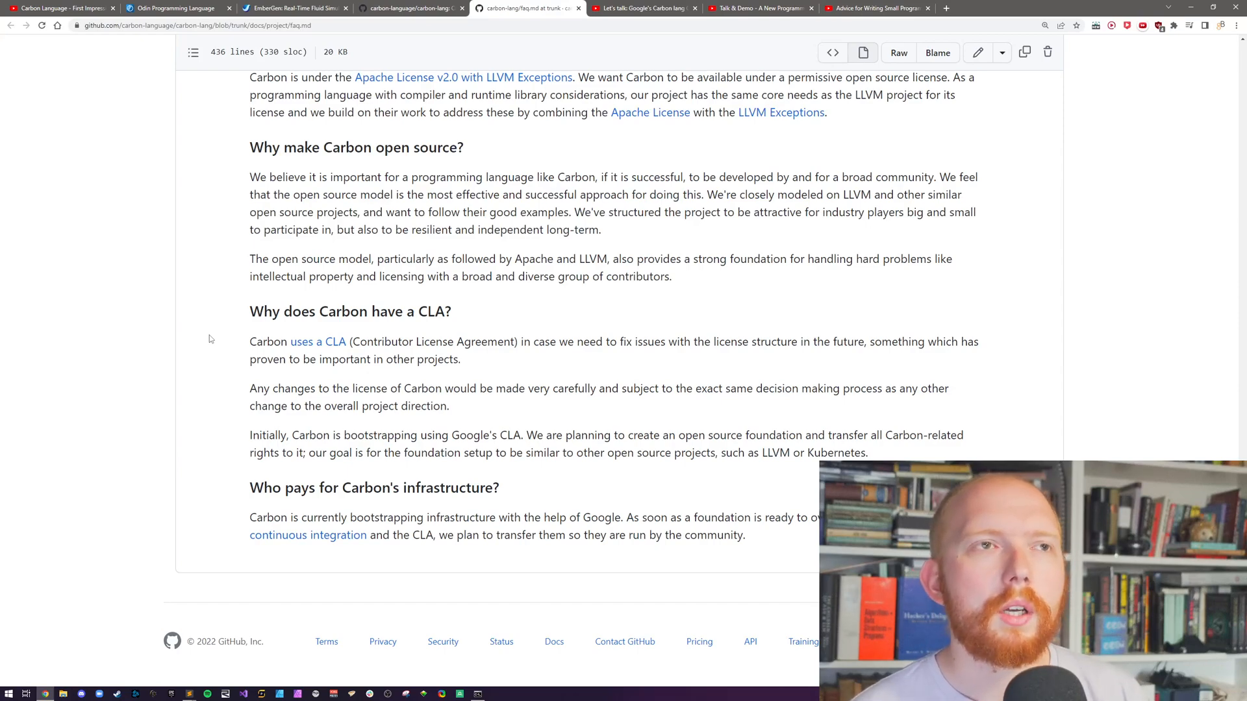
Scroll back up the FAQ and switch to the Carbon lang talk stream on YouTube.
scroll(up, 3)
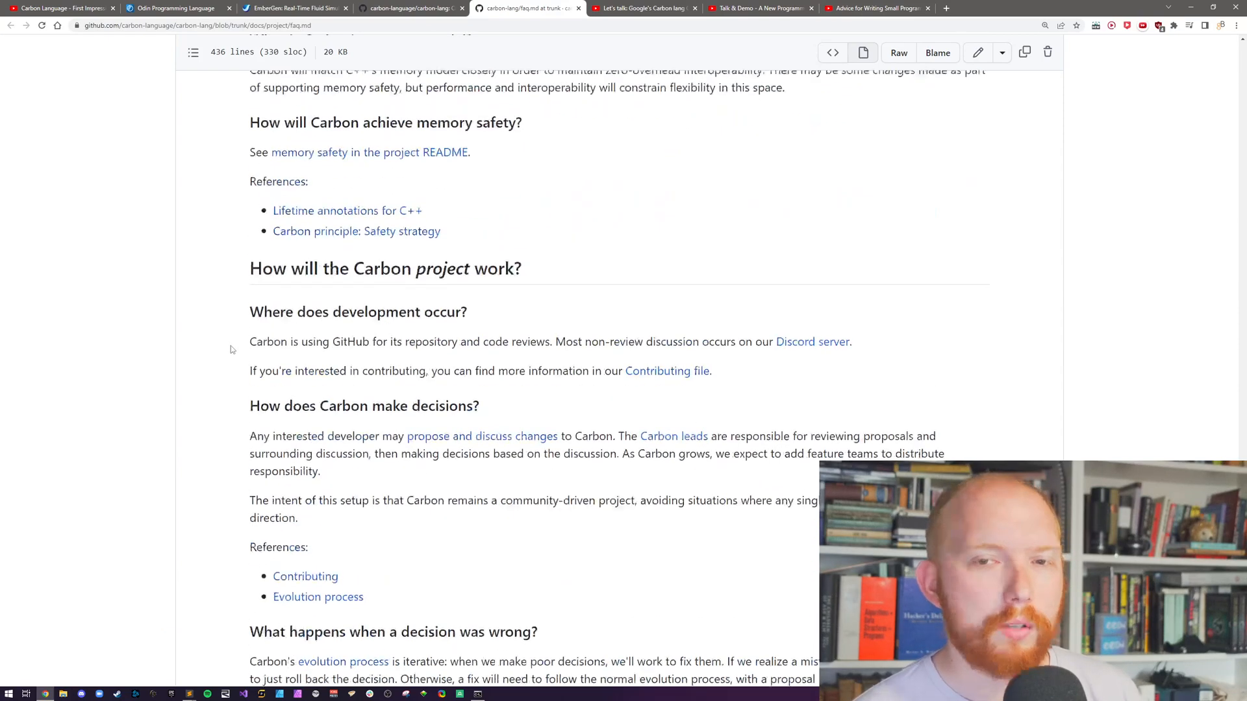
scroll(up, 3)
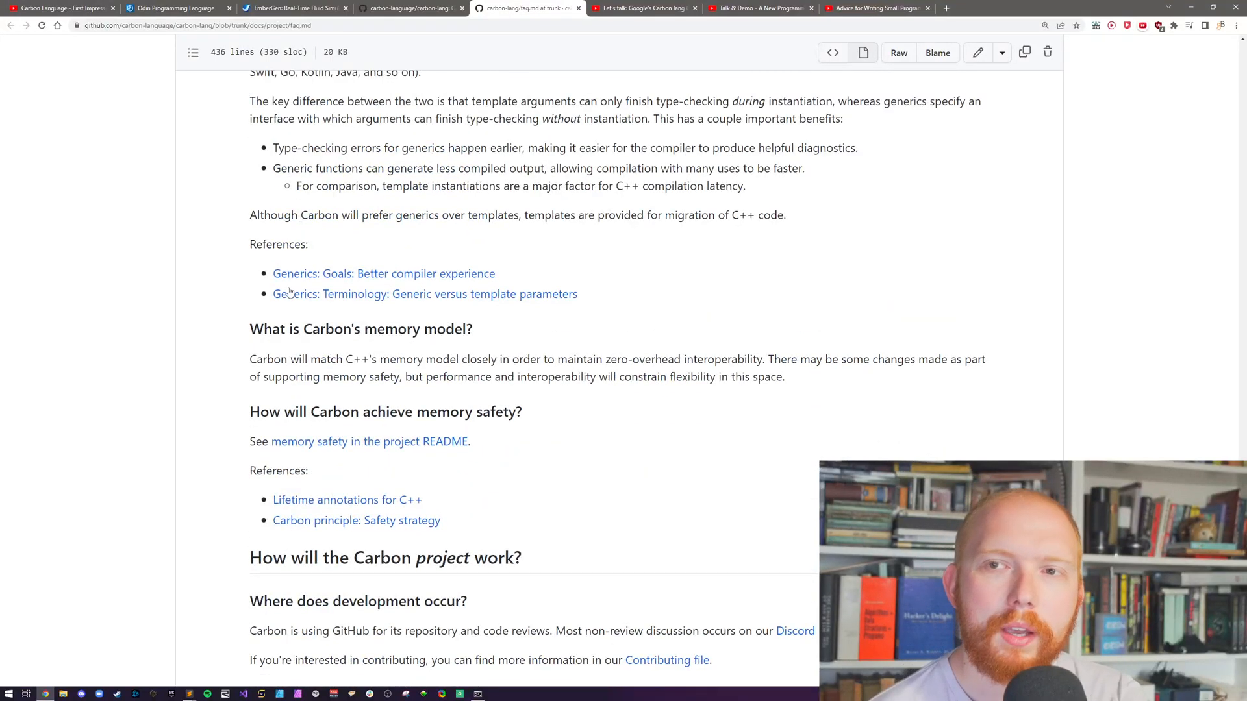
click(645, 8)
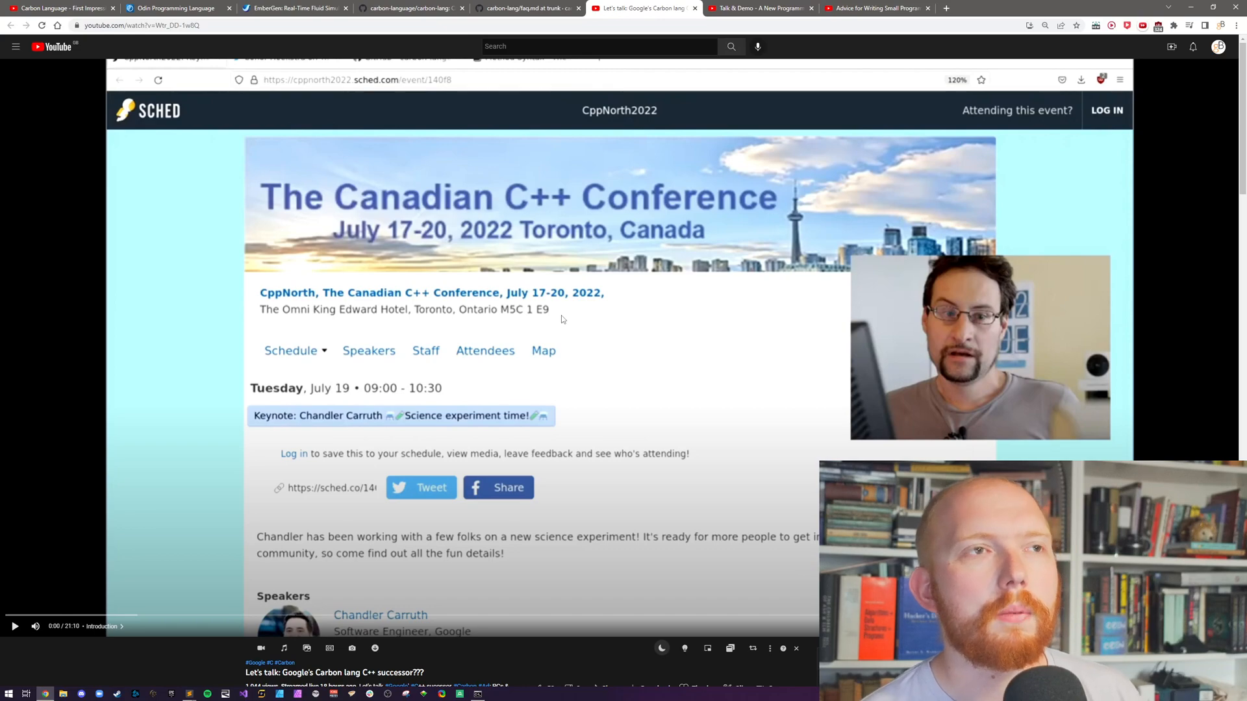
mouse_move(655, 104)
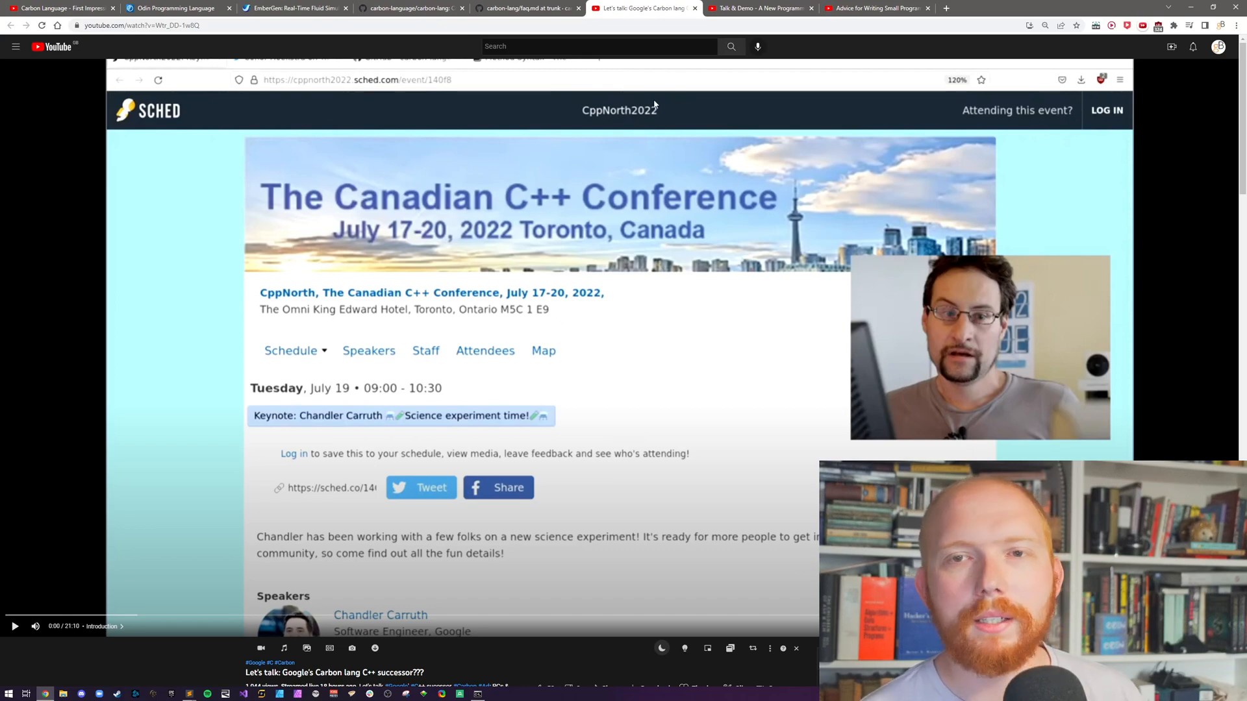
Switch to the carbon-lang faq.md tab, showing the memory model section.
click(526, 8)
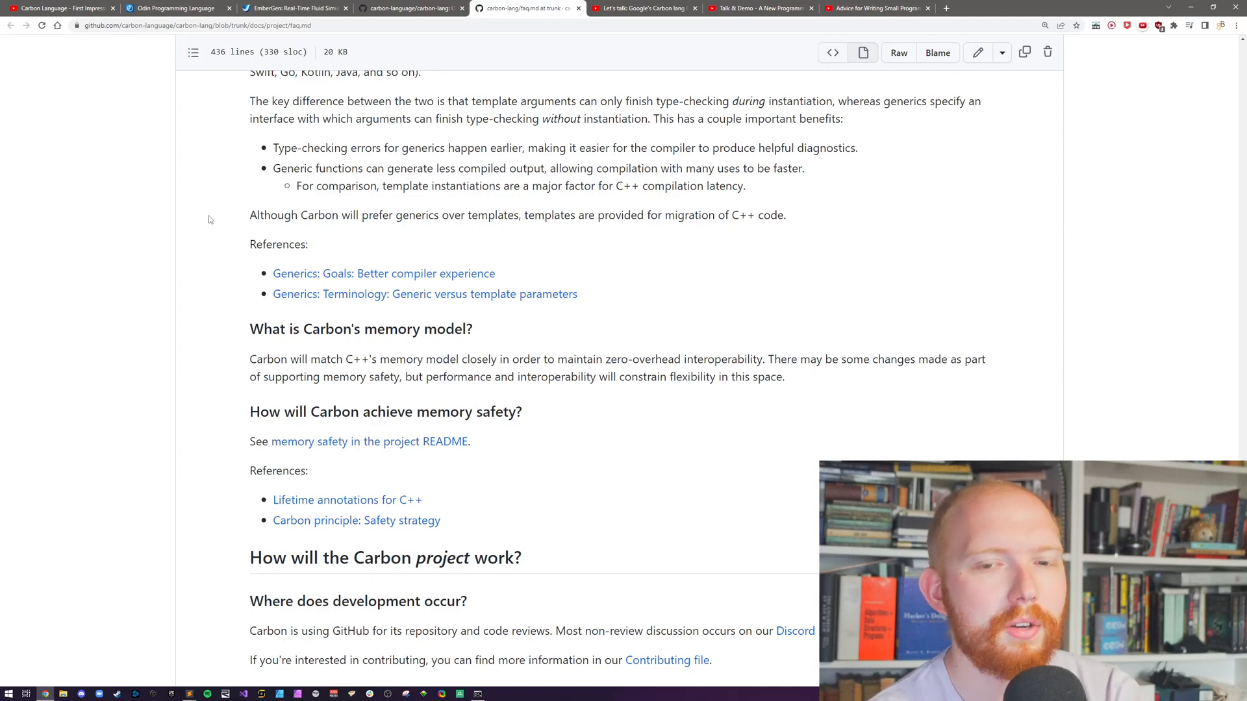
Scroll the Carbon FAQ up to 'How will Carbon work?' and C++ interoperability.
scroll(up, 3)
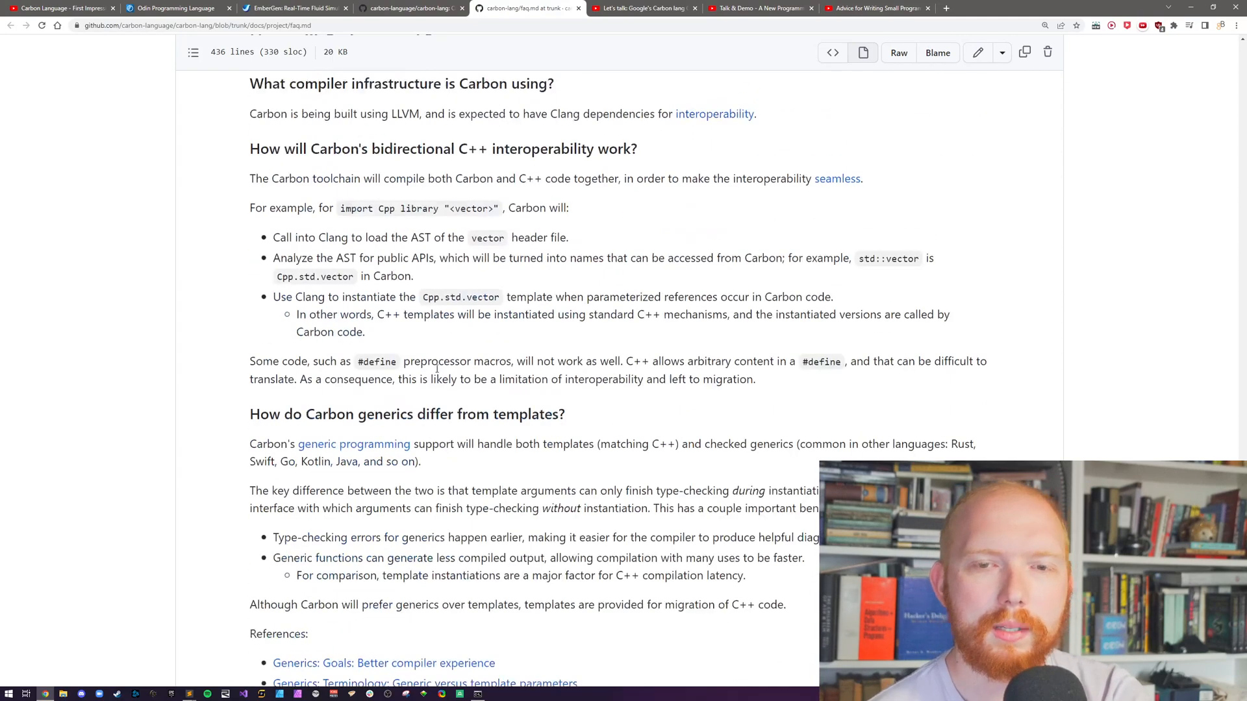
scroll(up, 3)
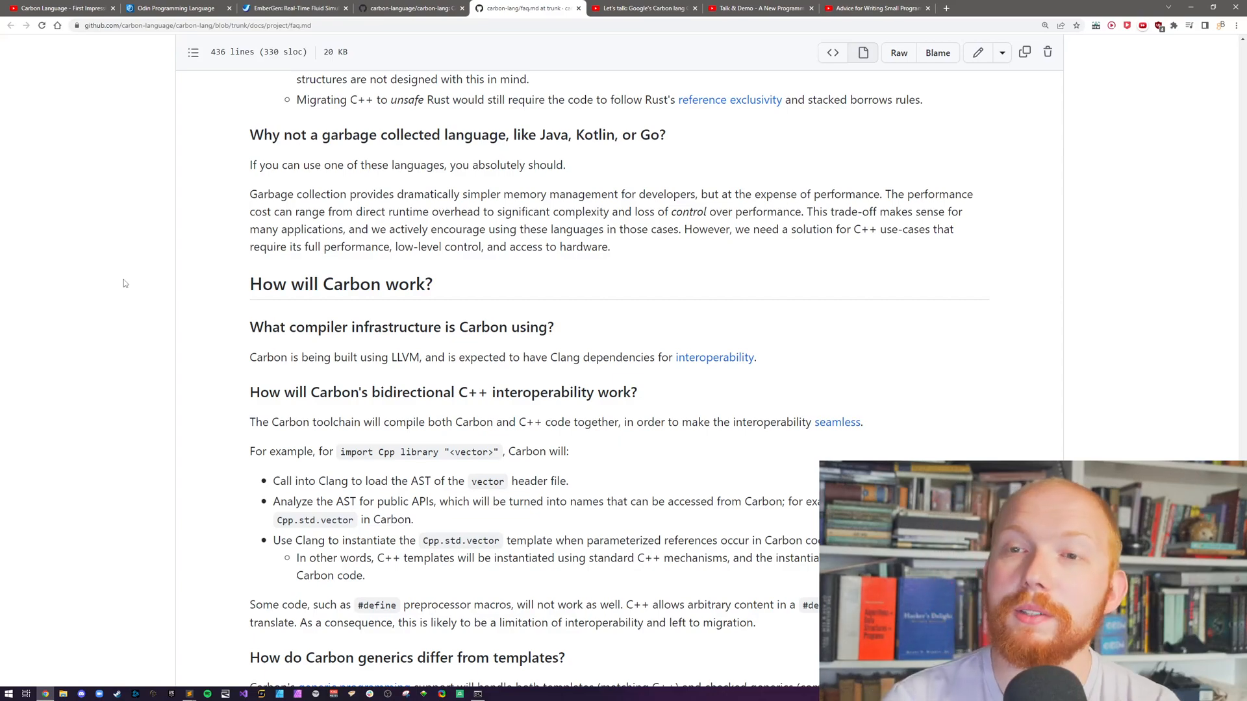
mouse_move(142, 307)
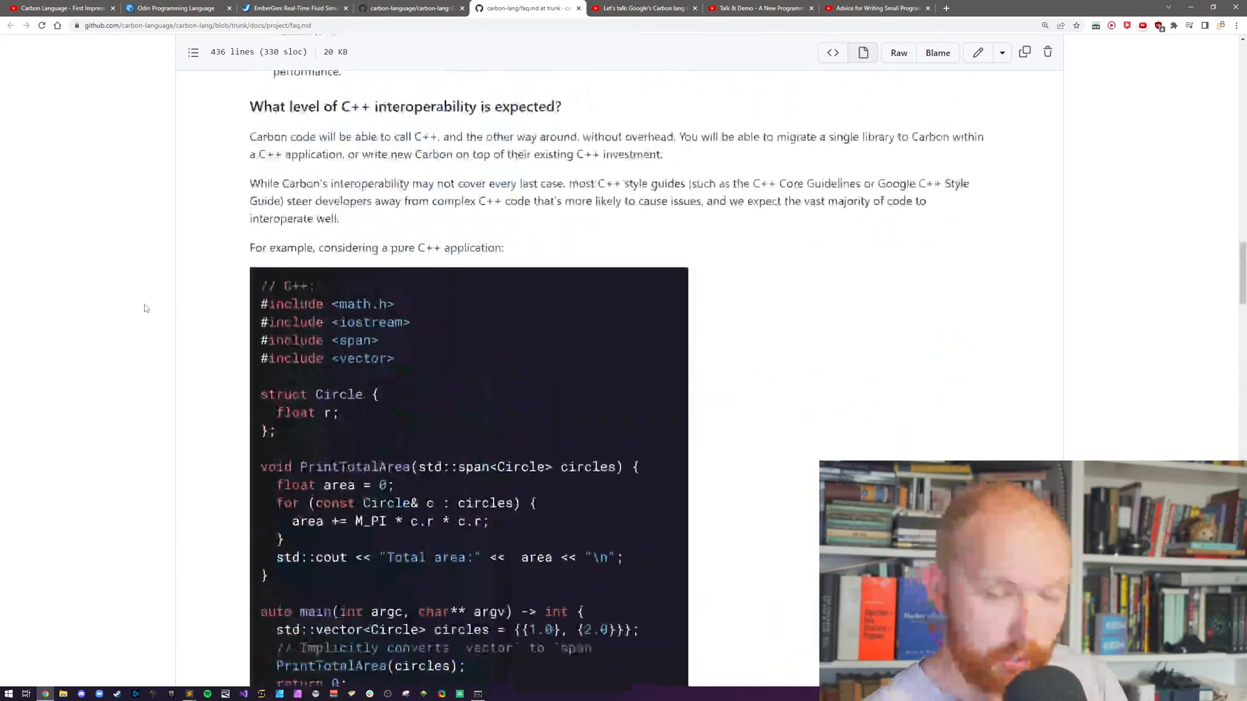
Scroll past the interoperability examples and migration answers to 'Why not Rust?'.
scroll(down, 3)
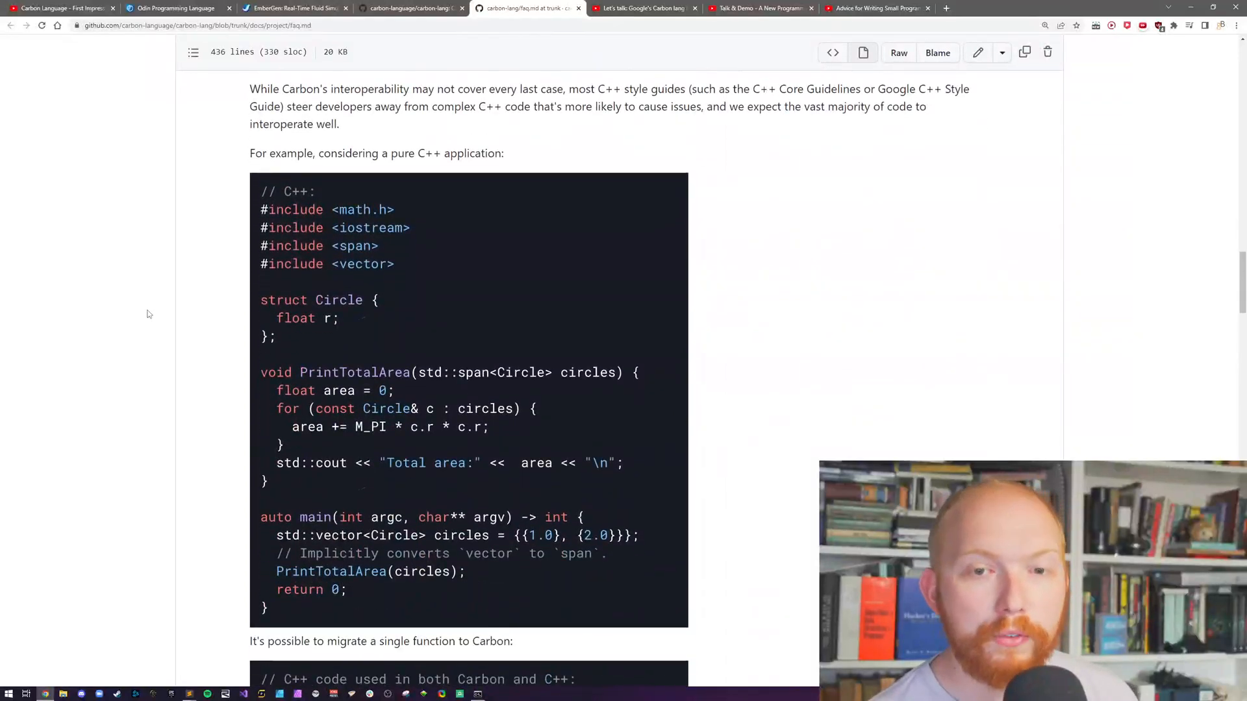
scroll(down, 3)
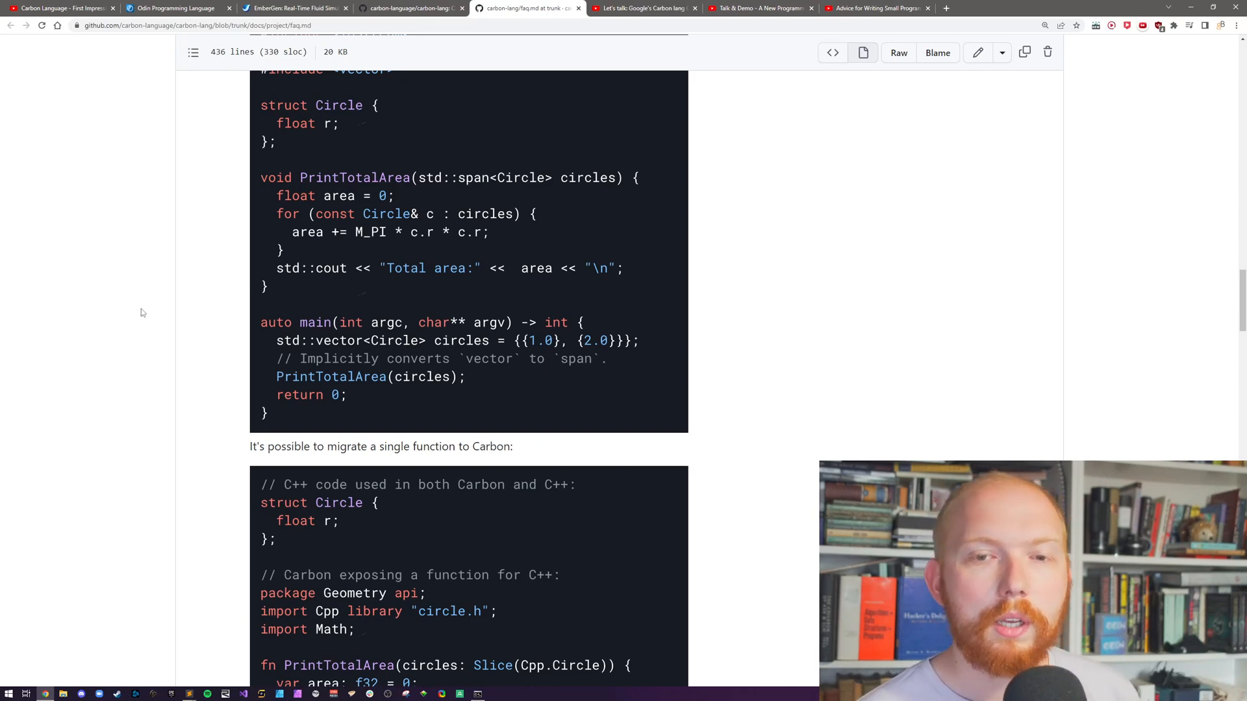
scroll(down, 3)
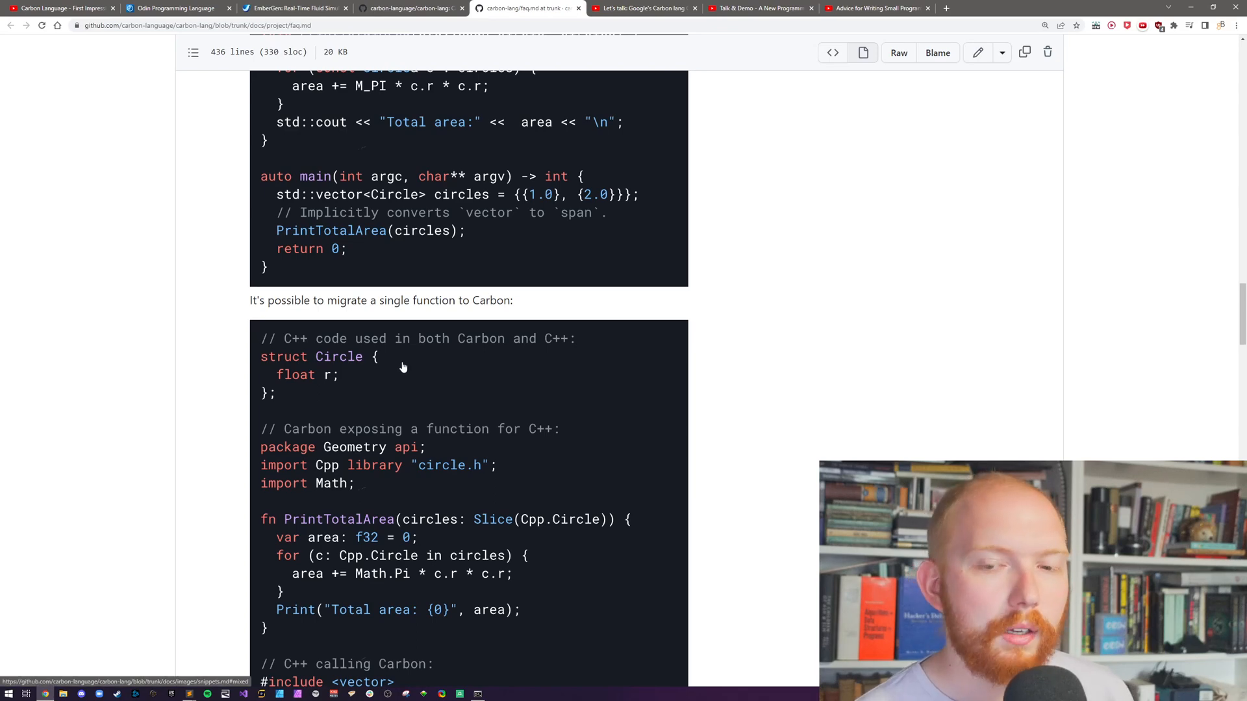
scroll(down, 3)
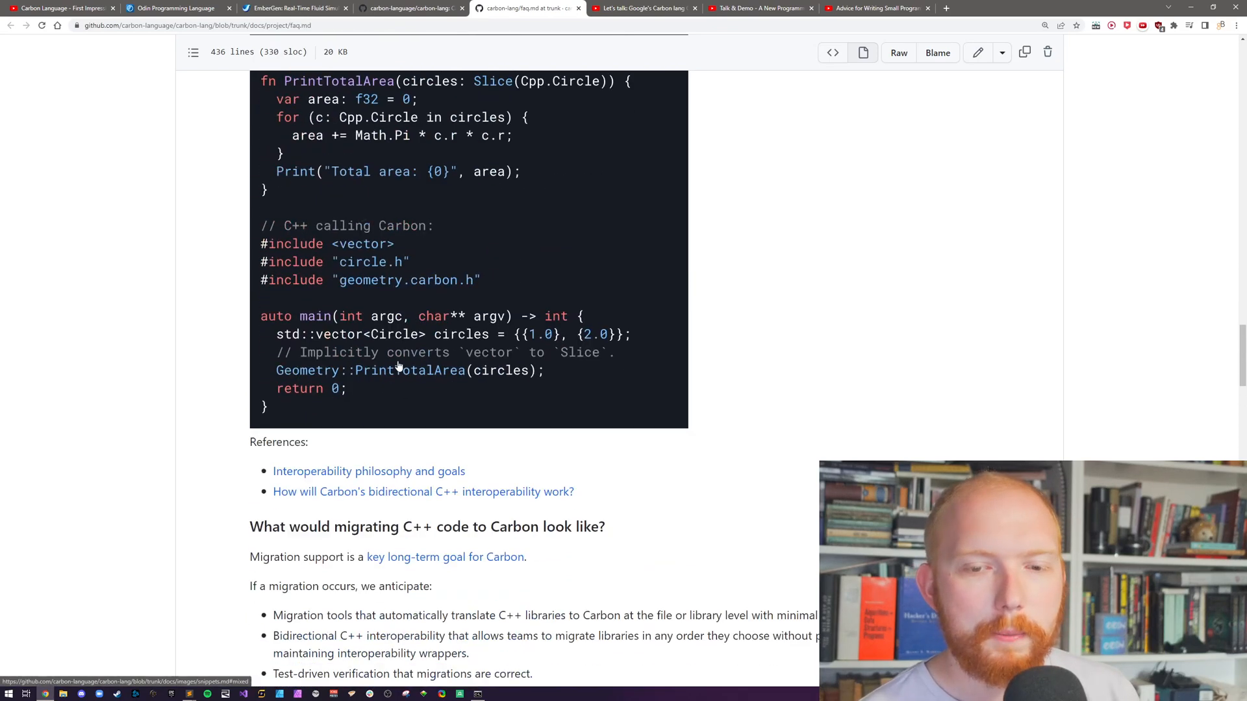
scroll(down, 3)
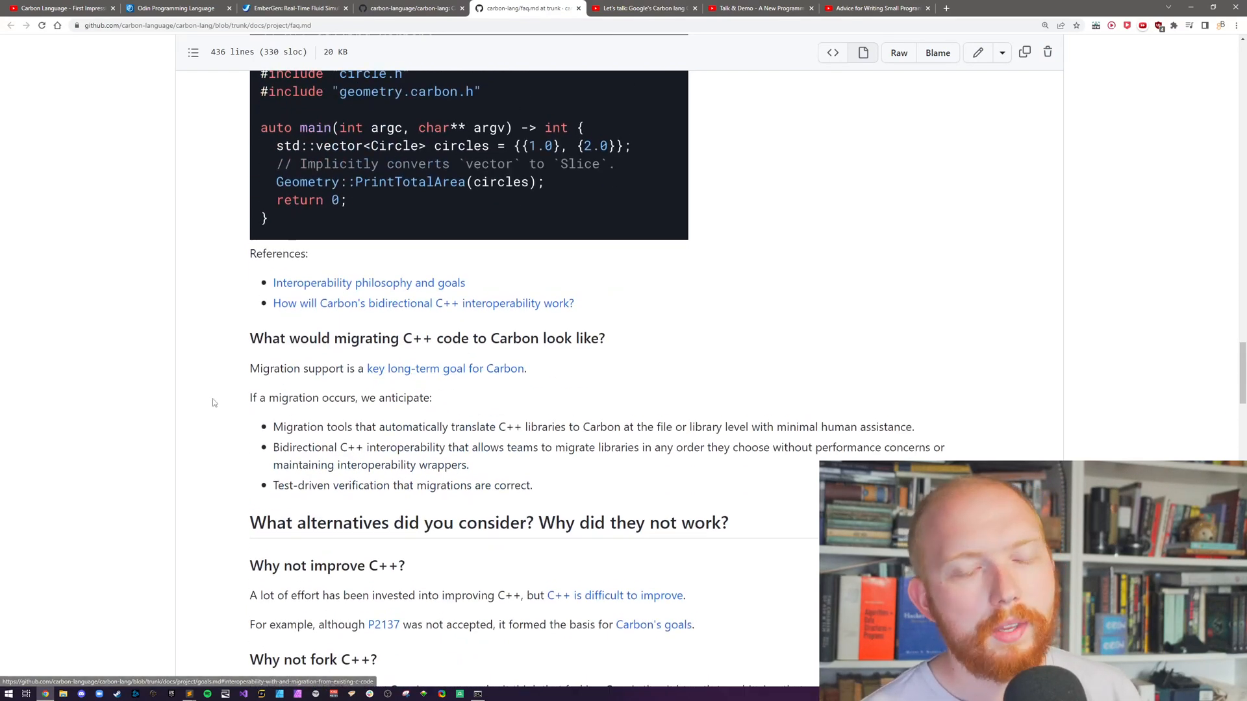
scroll(down, 3)
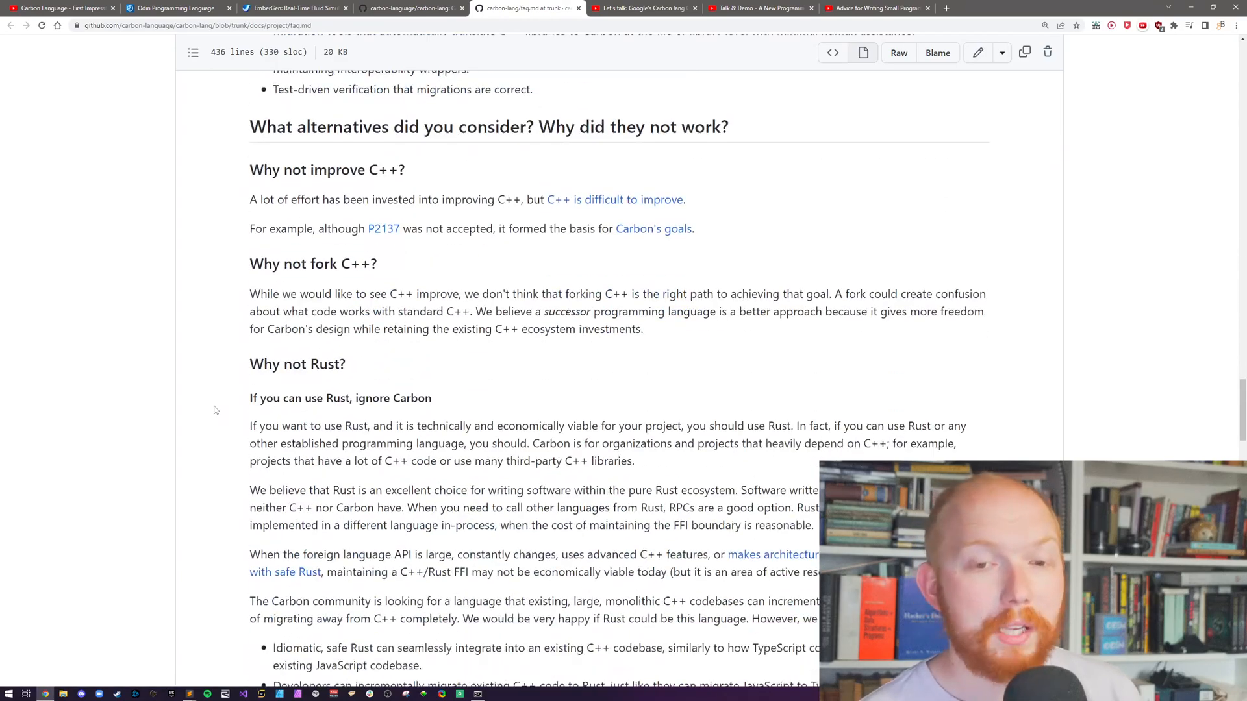
scroll(down, 3)
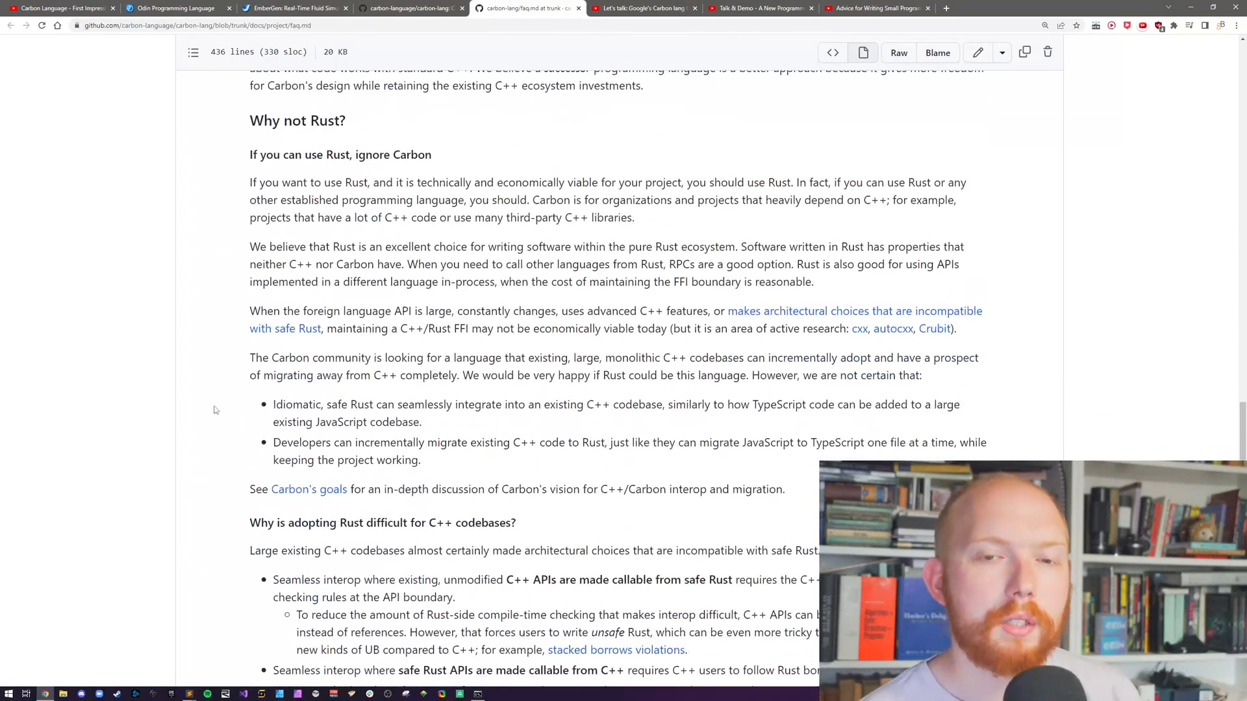